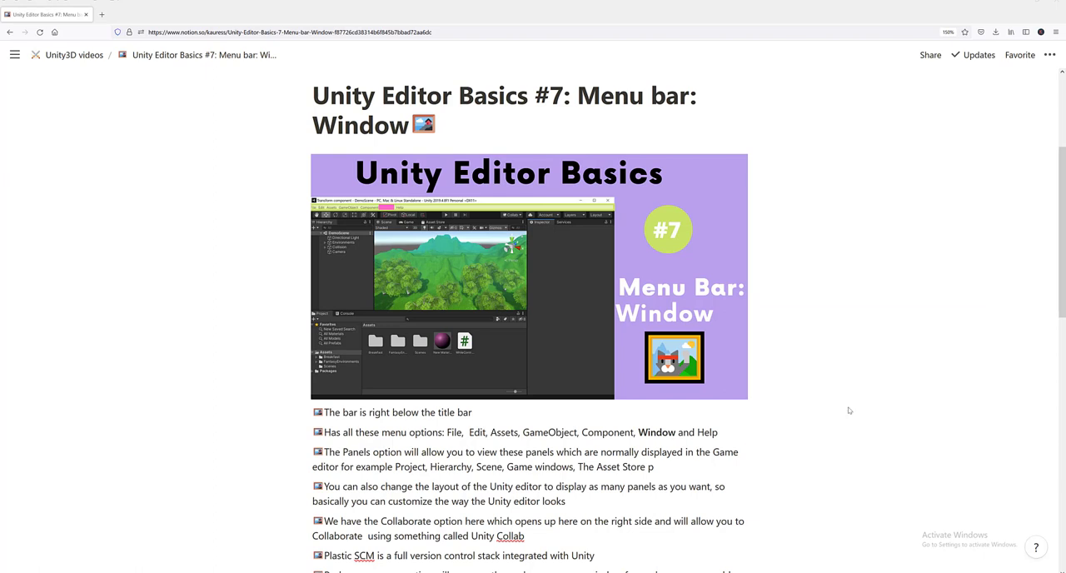
mouse_move(844, 407)
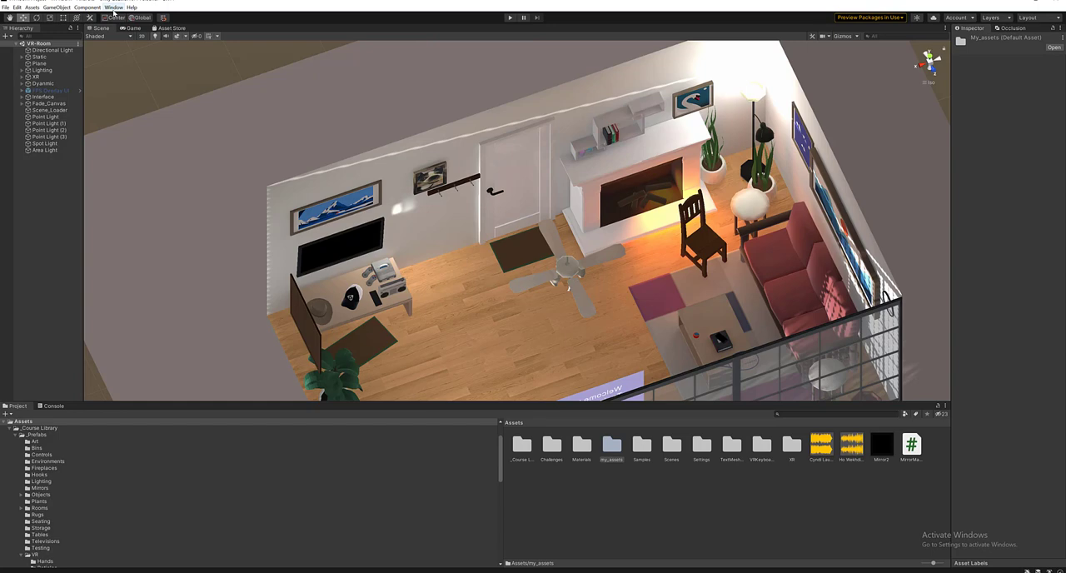
Show the Window menu's Panels submenu listing Asset Store, Console, Game, Hierarchy, Inspector, Scene and Project
left_click(114, 7)
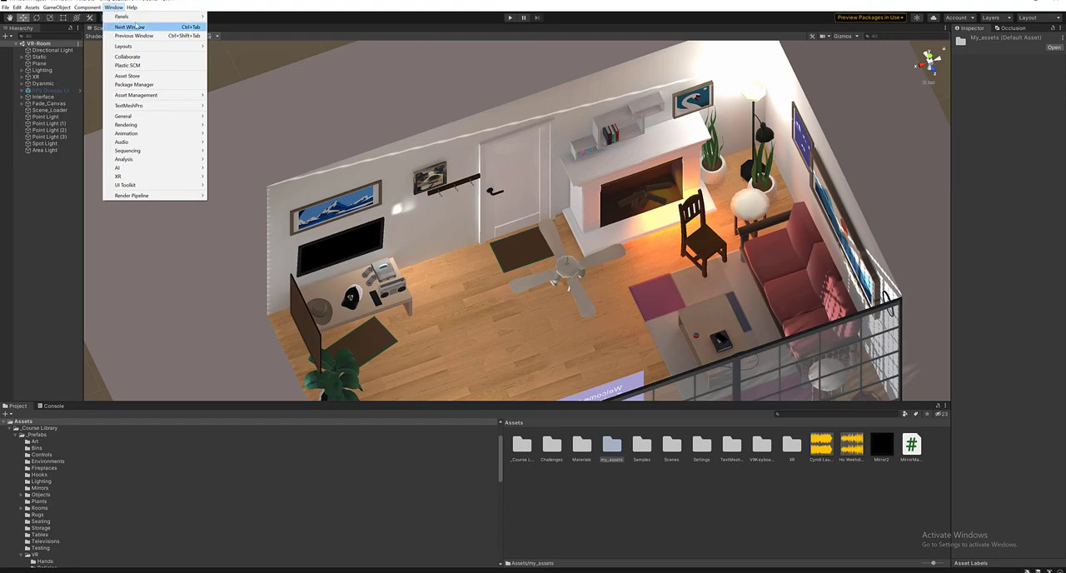
mouse_move(126, 57)
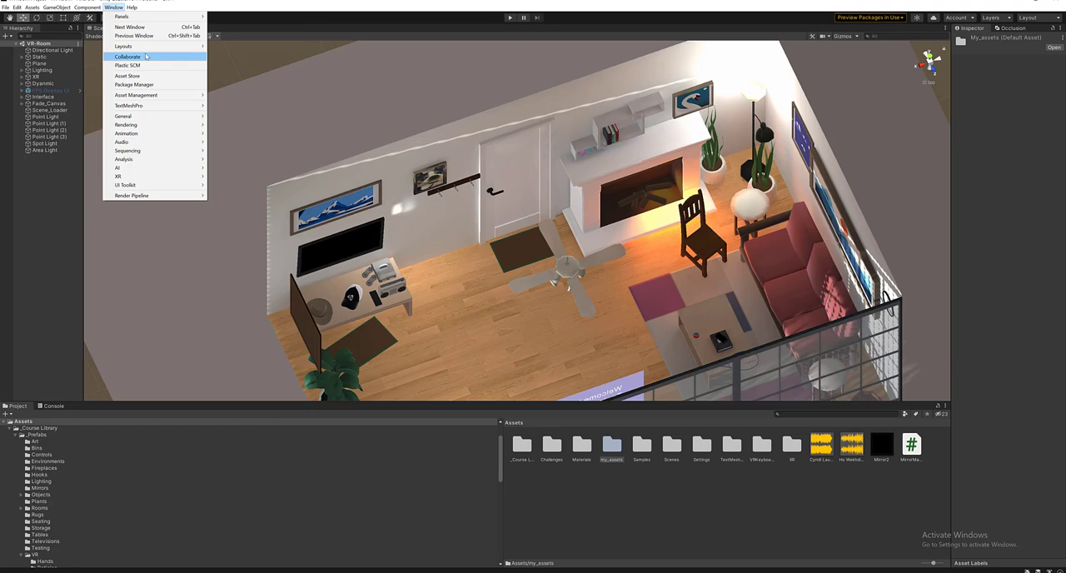
mouse_move(134, 17)
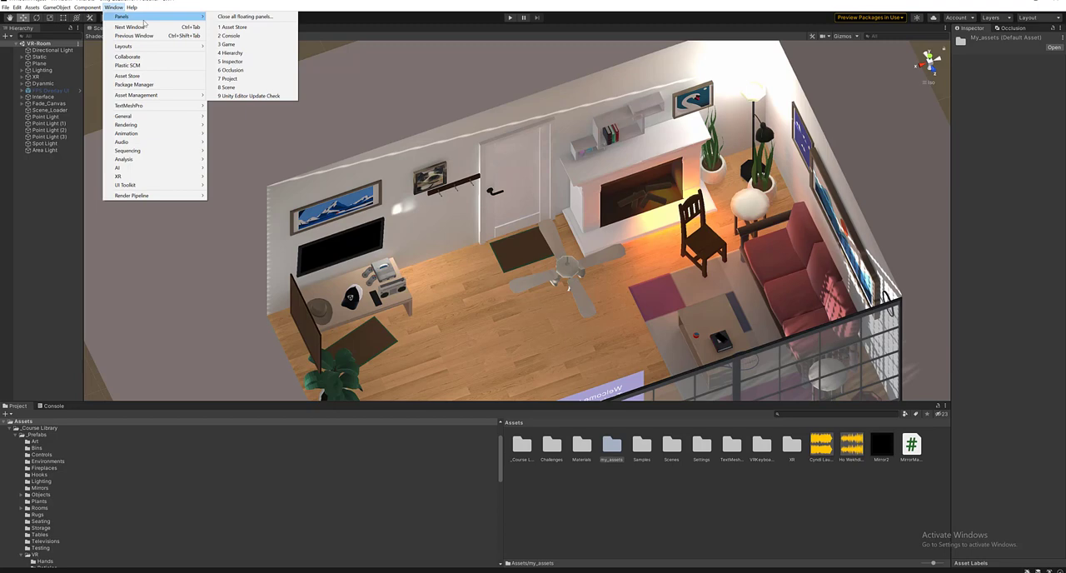
mouse_move(250, 44)
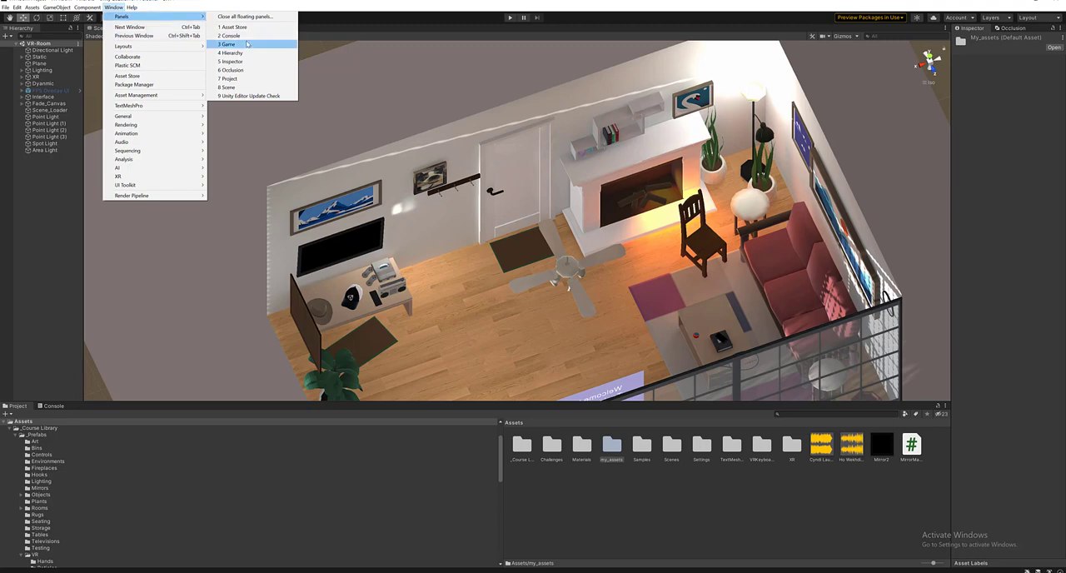
mouse_move(231, 52)
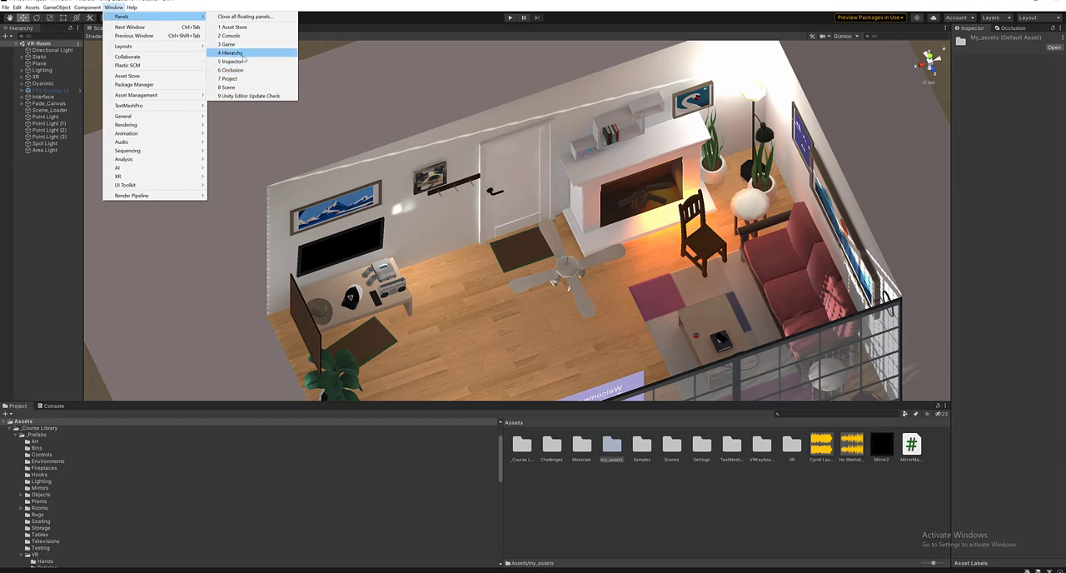
mouse_move(242, 44)
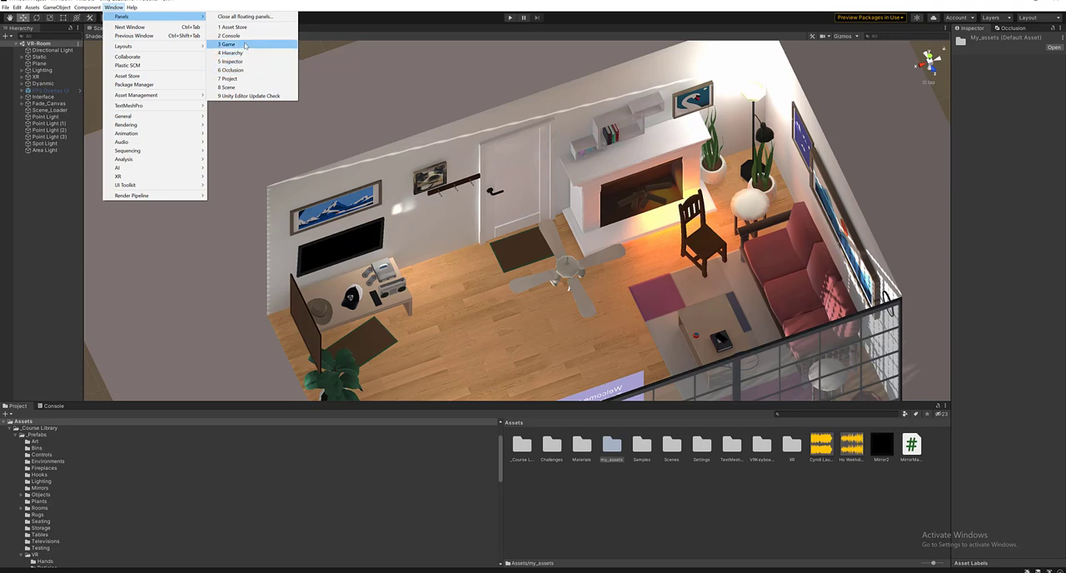
mouse_move(232, 36)
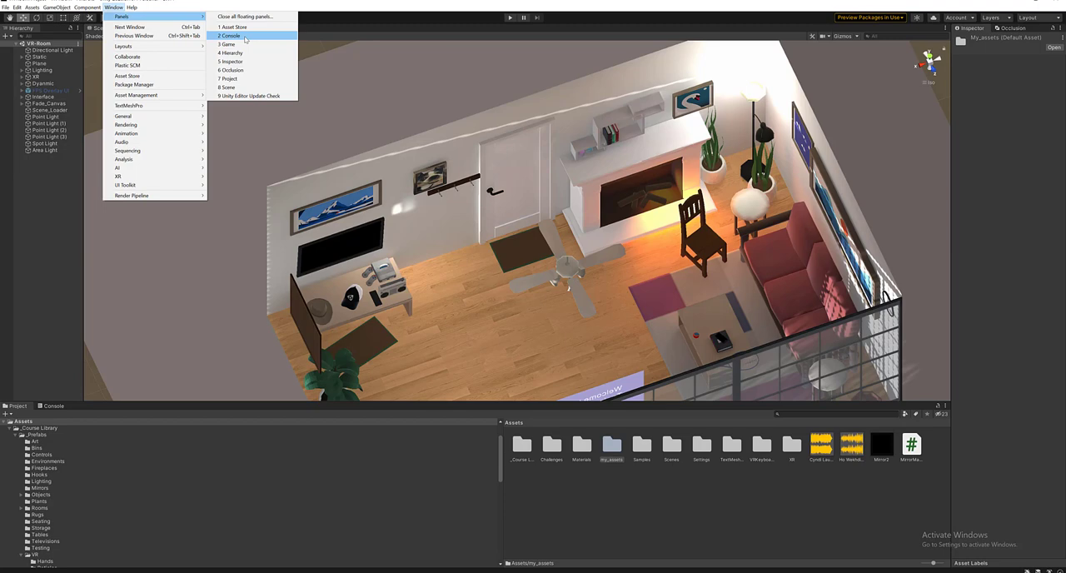
Dock the Console panel in the bottom area, then list the saved layouts (2 by 3, 4 Split, Default, Tall, Wide)
left_click(229, 36)
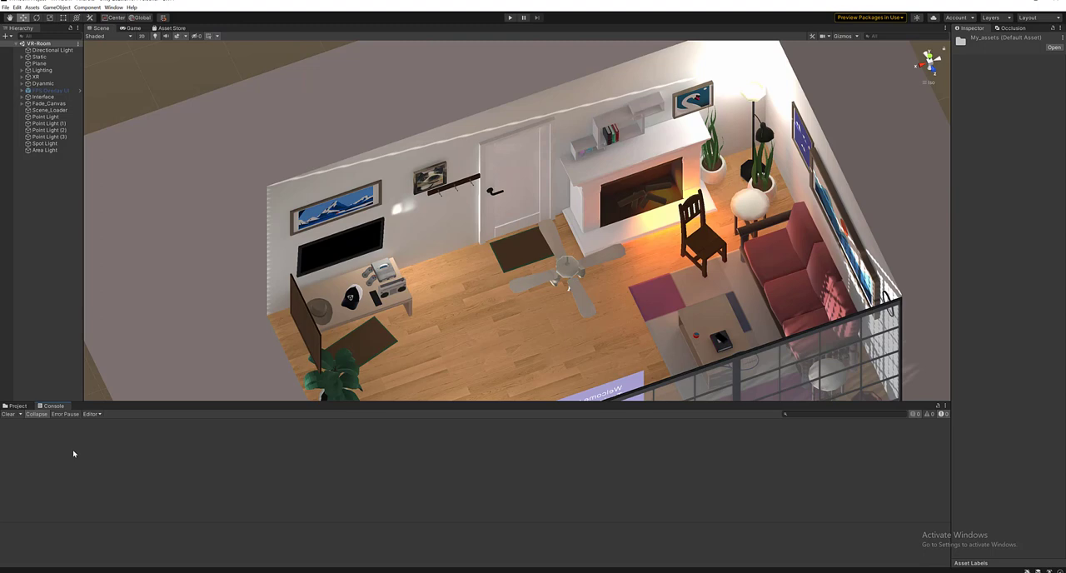
mouse_move(78, 449)
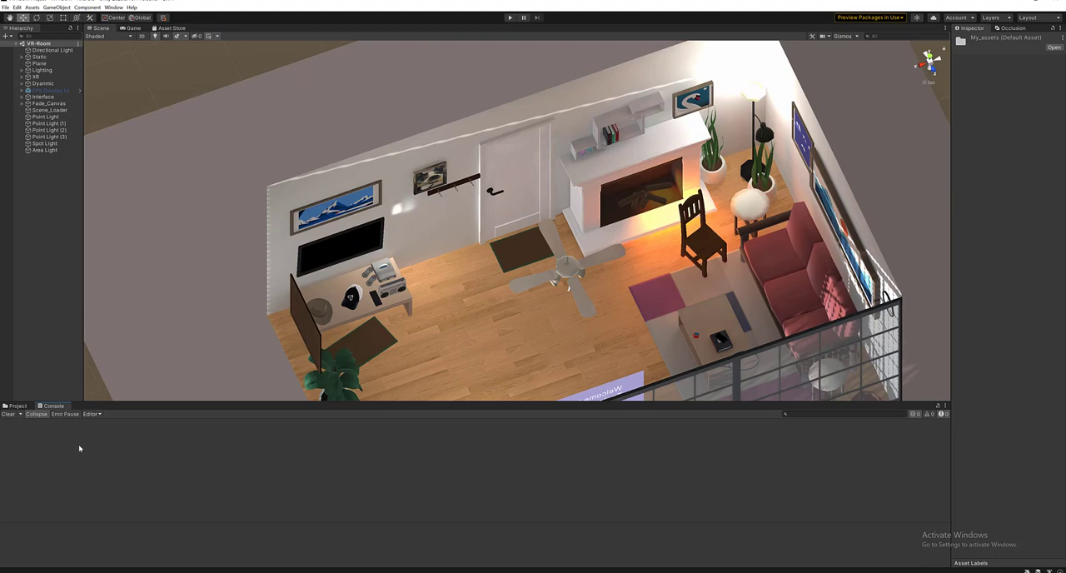
left_click(114, 6)
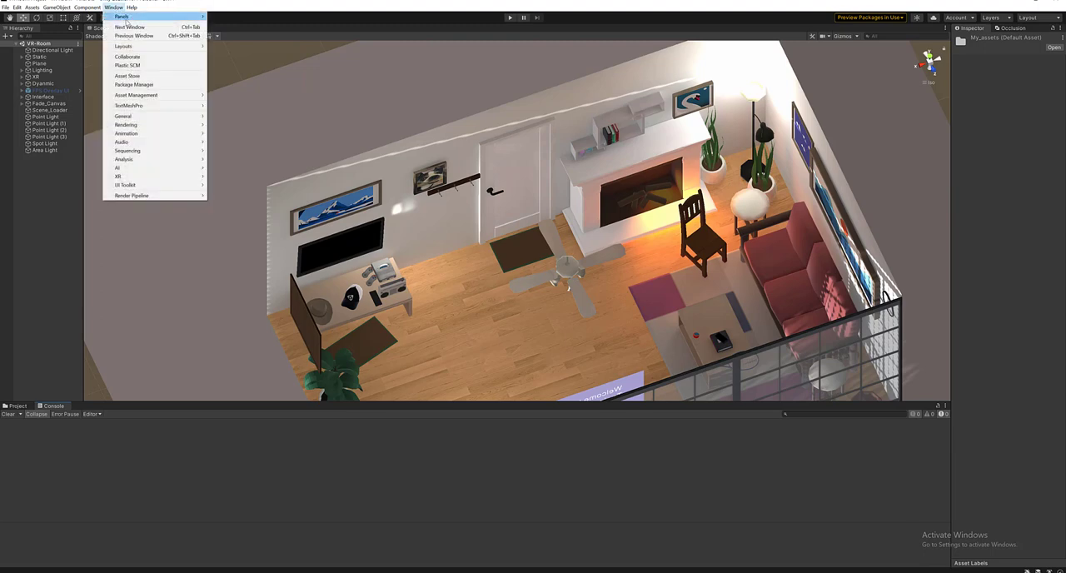
mouse_move(127, 57)
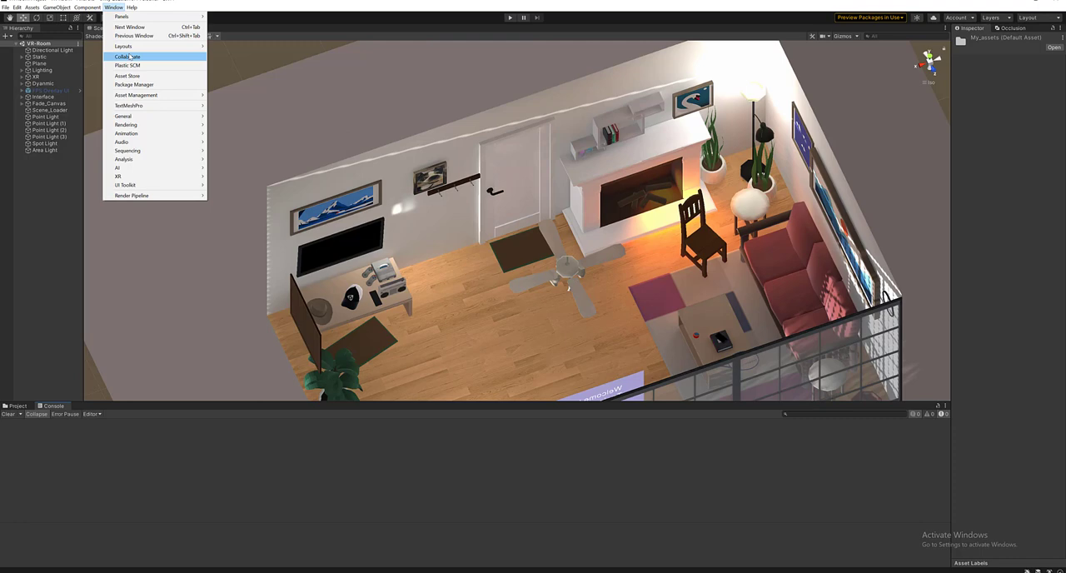
mouse_move(123, 46)
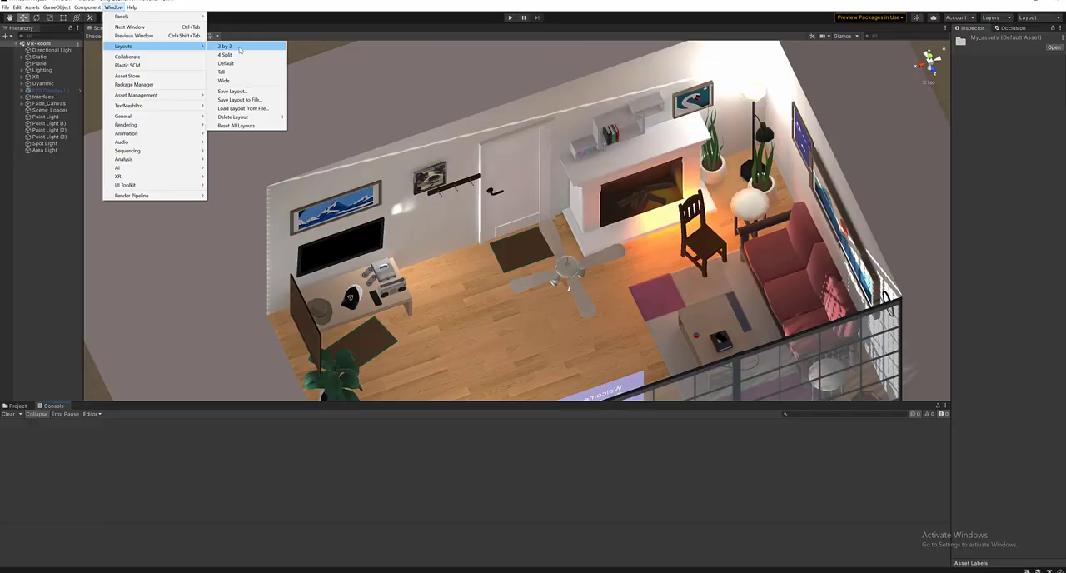
Switch the workspace to the 2 by 3 layout, then return it to the Default layout
left_click(224, 46)
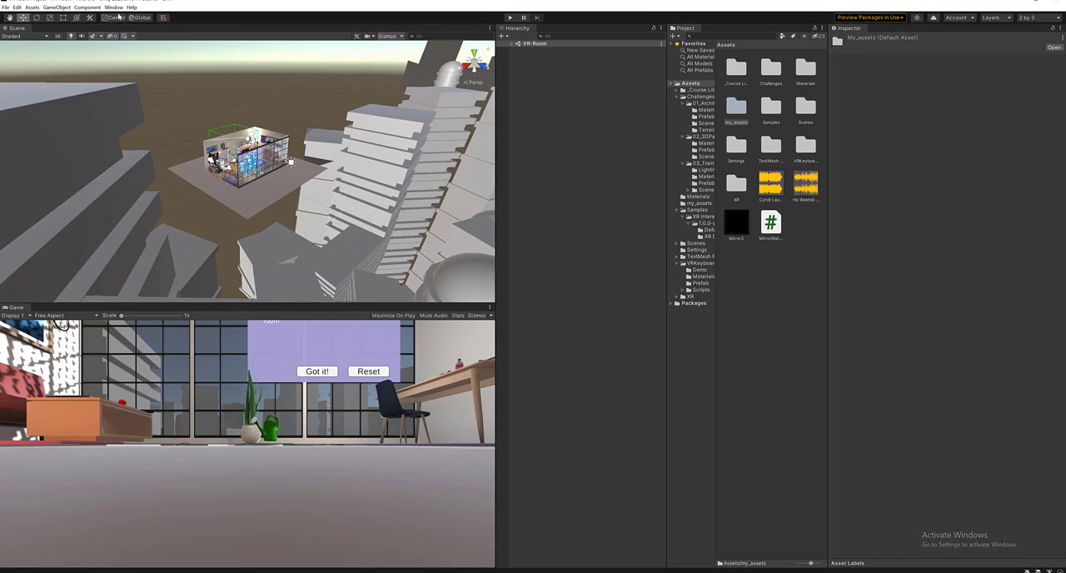
left_click(115, 7)
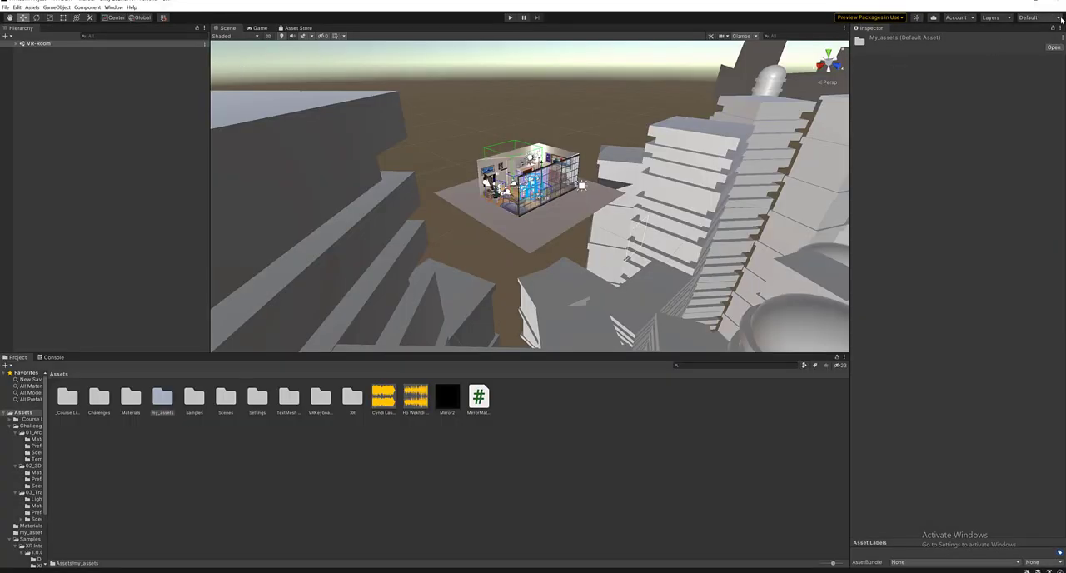
left_click(1033, 17)
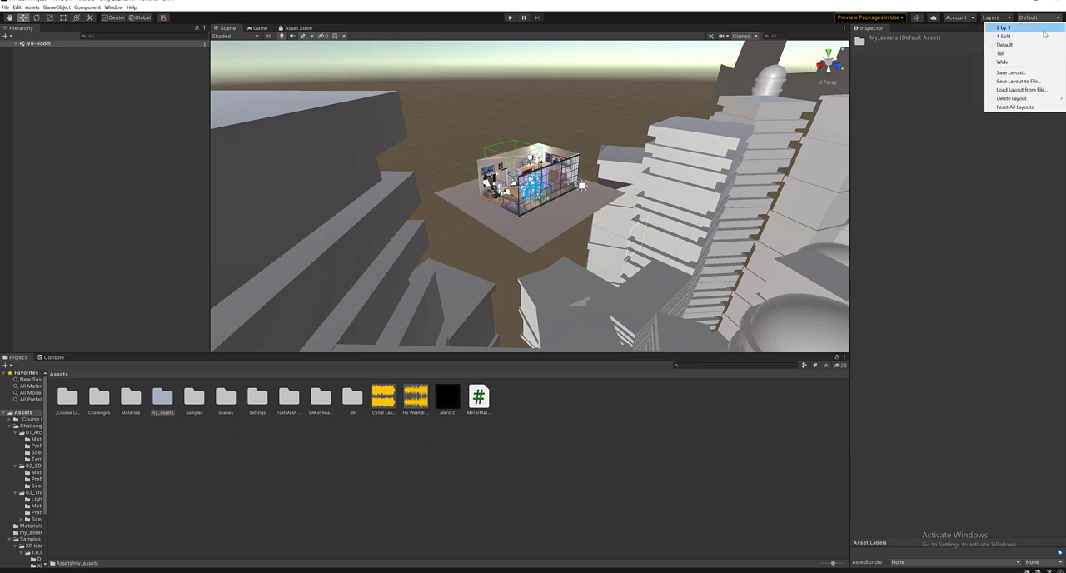
left_click(1003, 27)
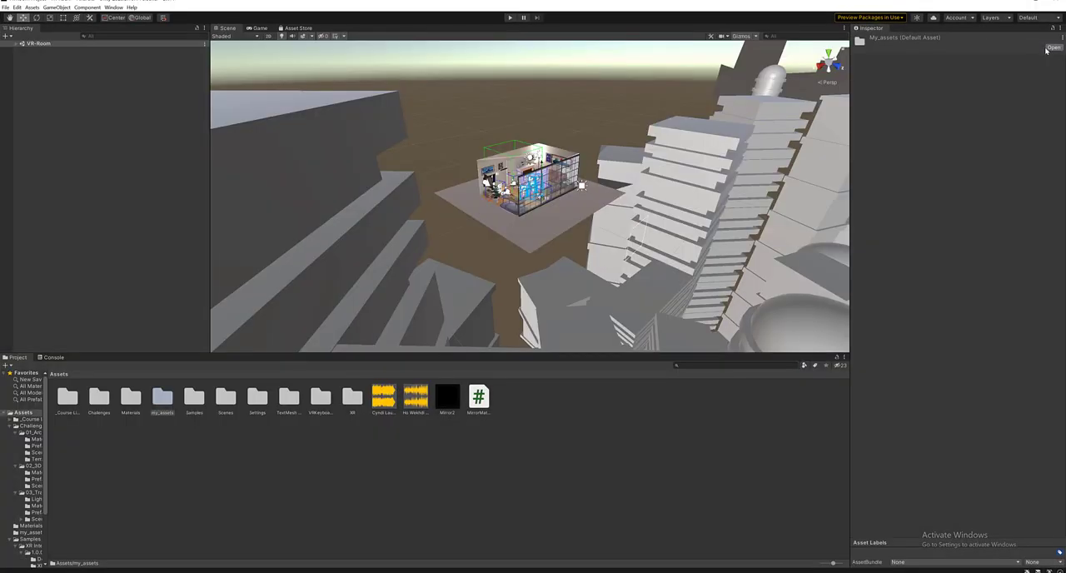
mouse_move(923, 56)
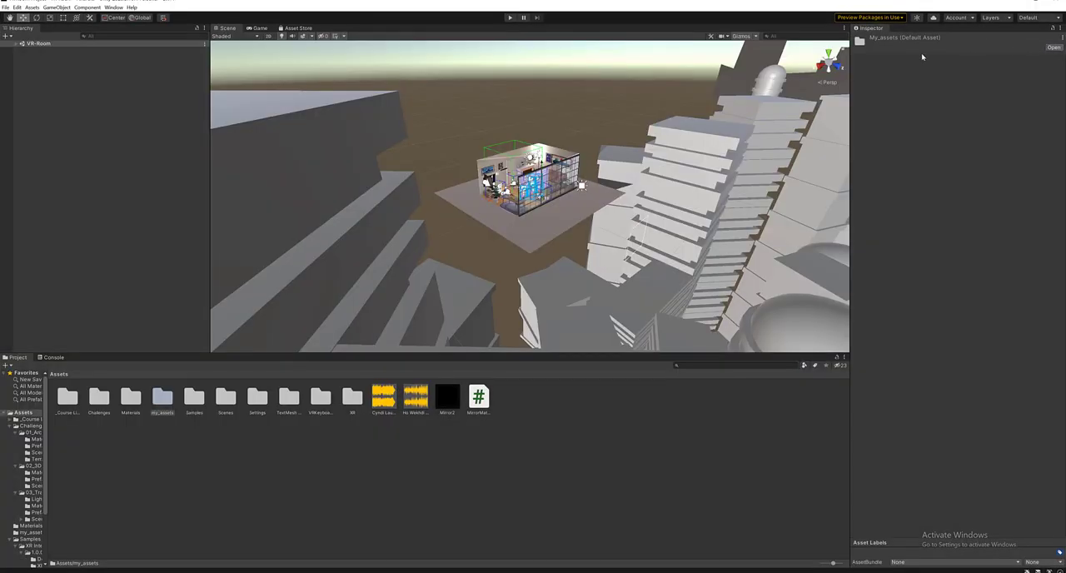
left_click(114, 6)
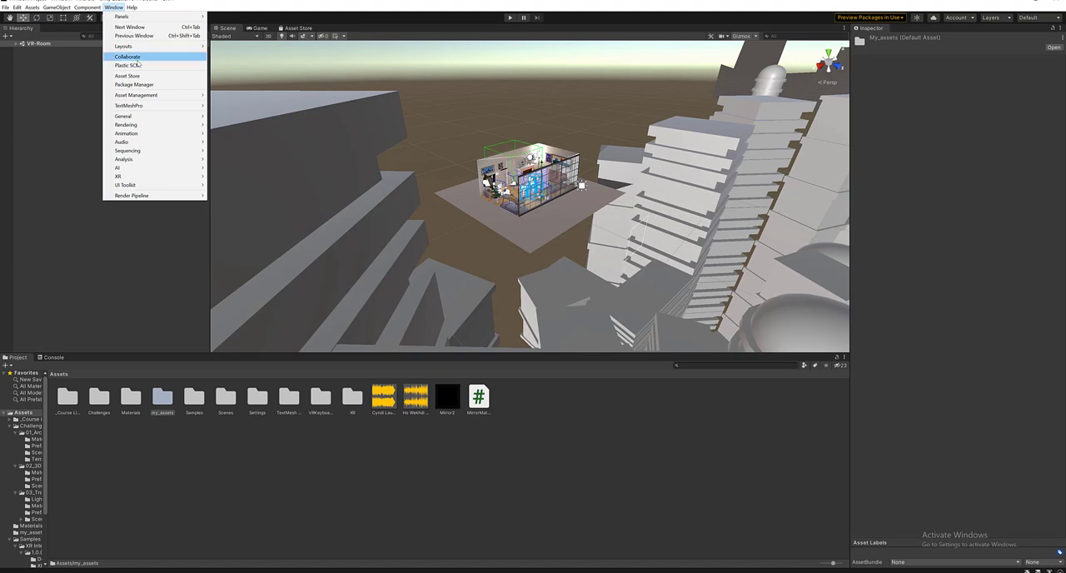
mouse_move(127, 65)
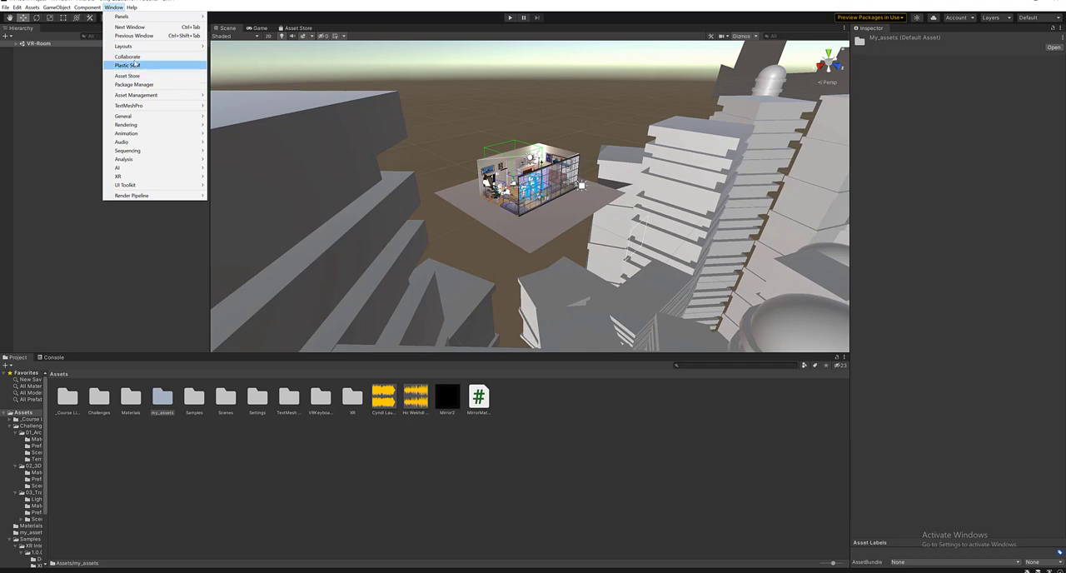
Dock a Collaborate panel asking for a Unity Project ID beside the Inspector
left_click(127, 57)
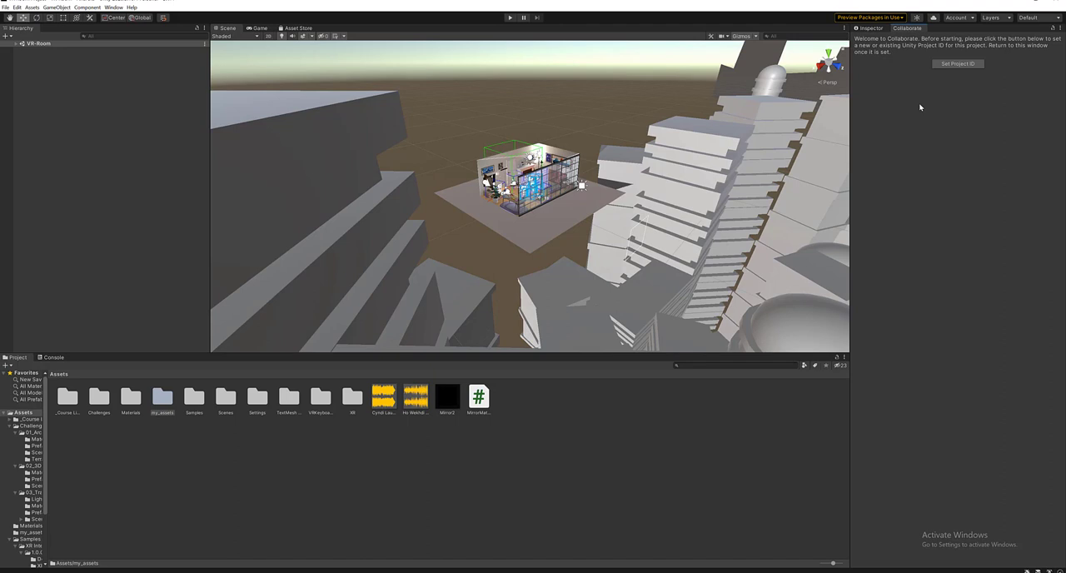
mouse_move(877, 35)
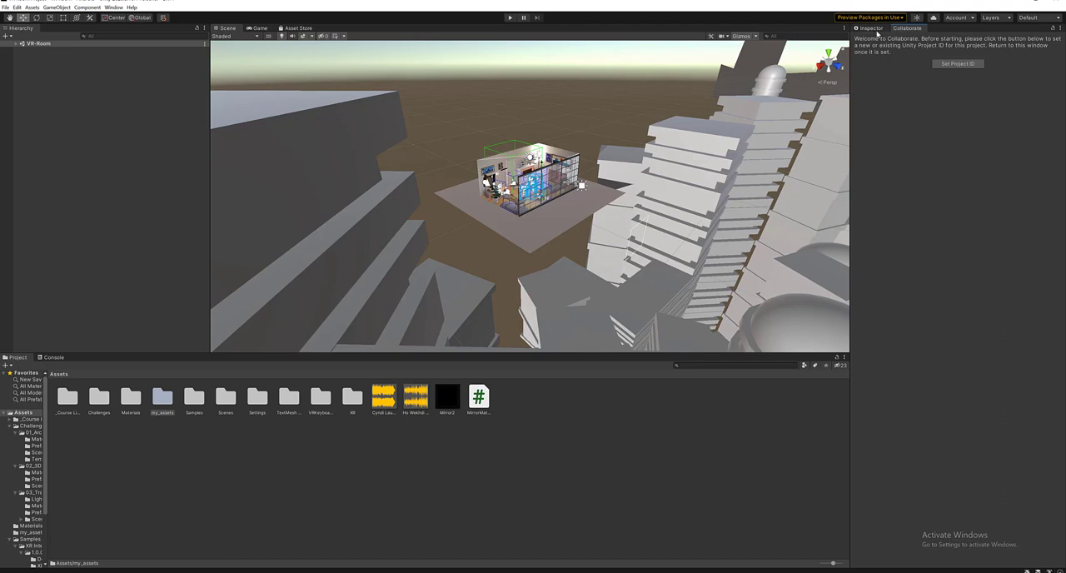
mouse_move(910, 40)
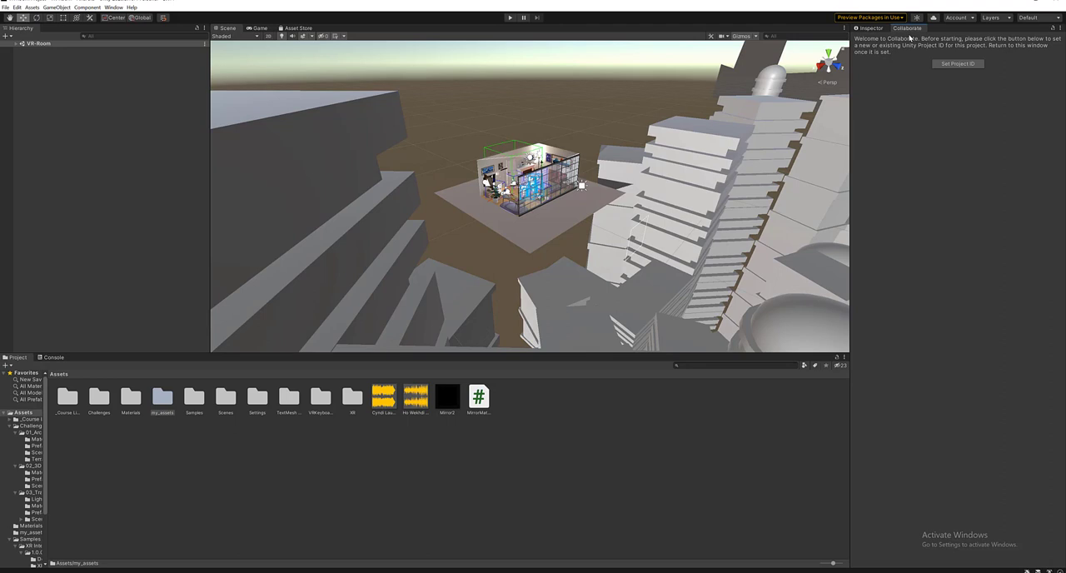
mouse_move(512, 34)
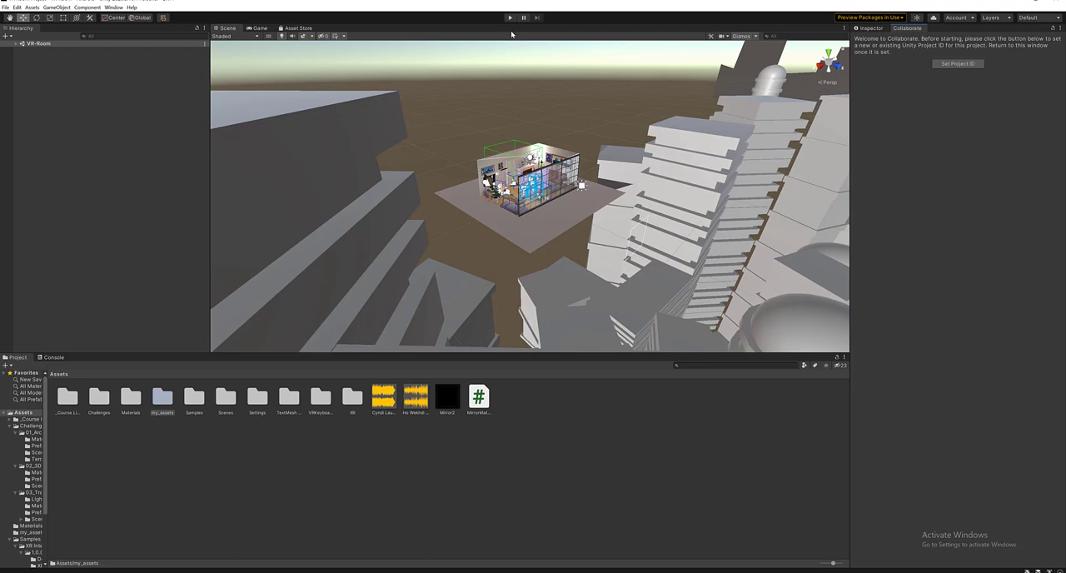
left_click(87, 6)
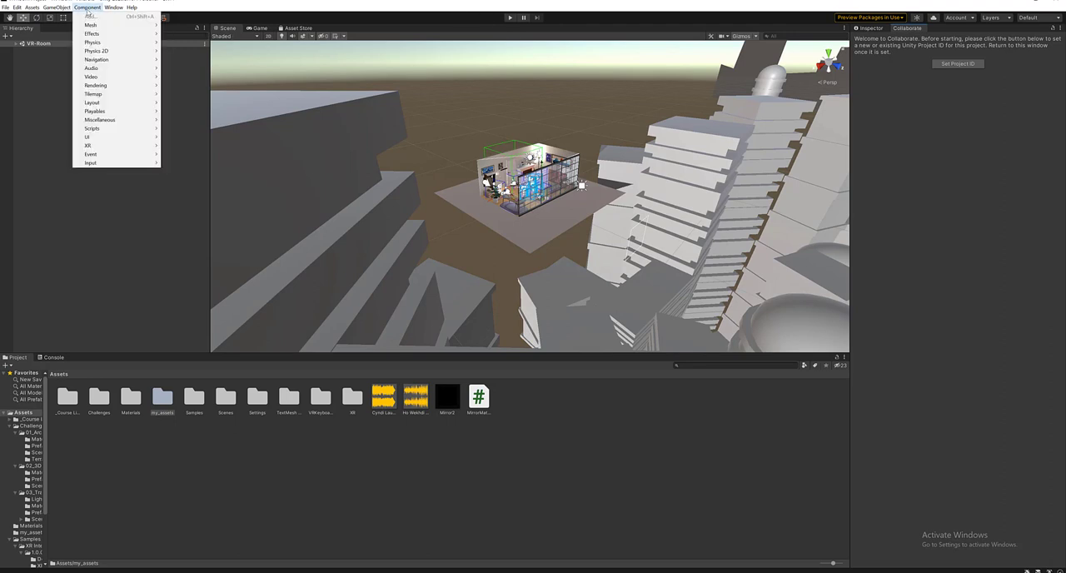
left_click(114, 6)
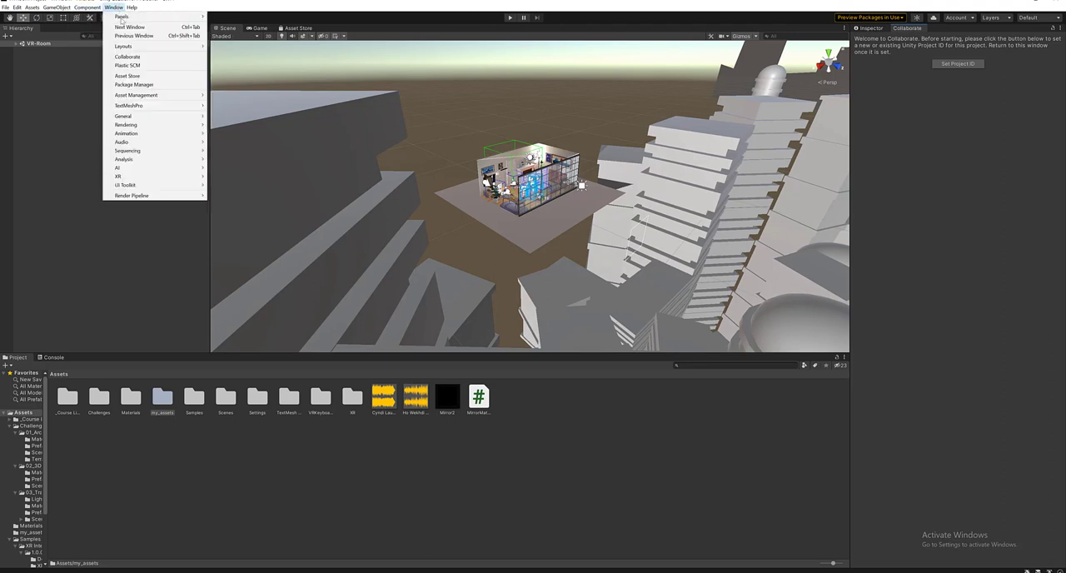
mouse_move(127, 66)
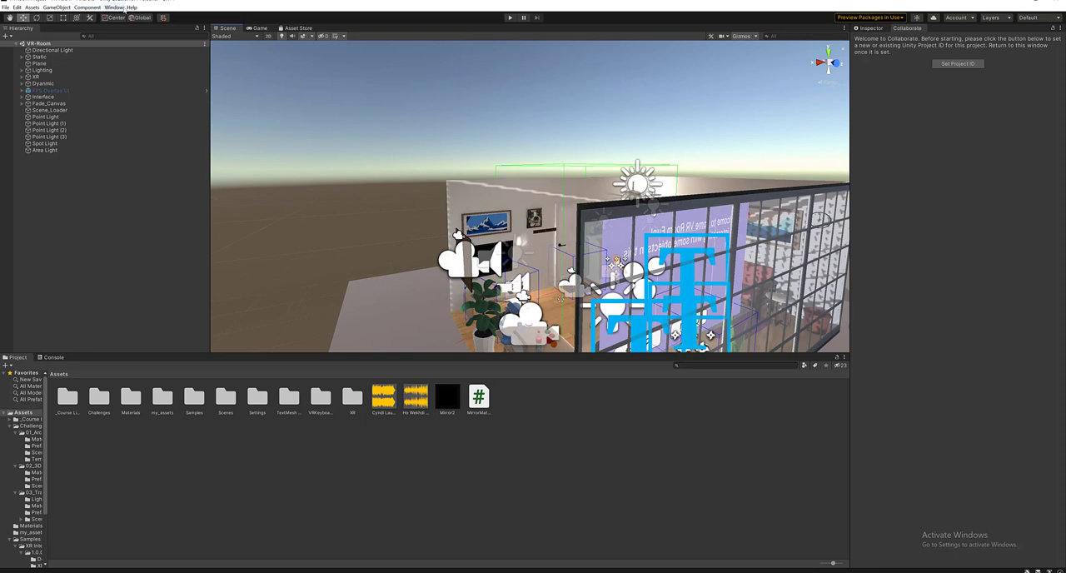
left_click(114, 7)
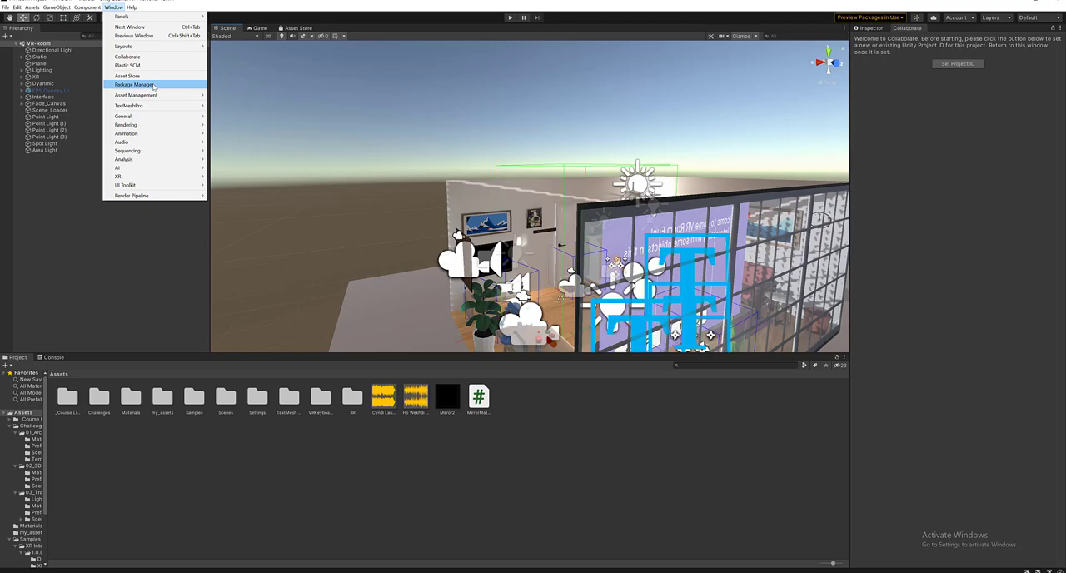
left_click(134, 84)
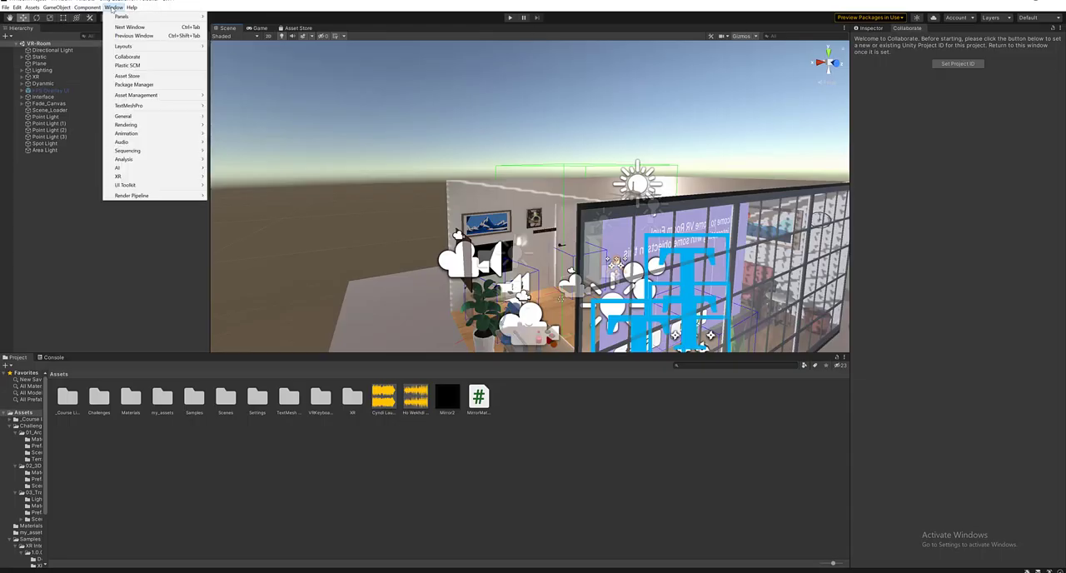
mouse_move(128, 75)
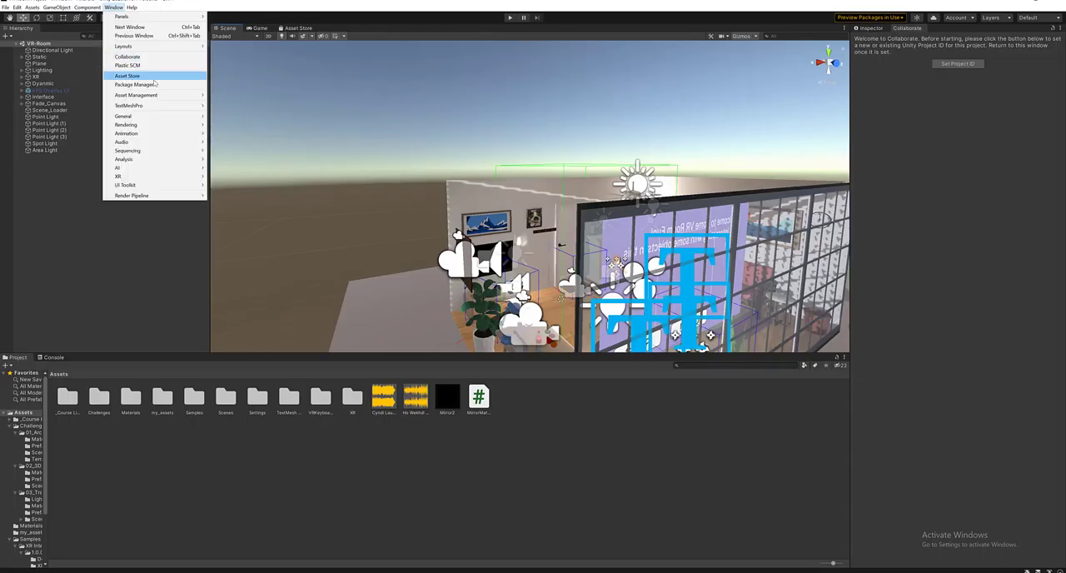
mouse_move(135, 94)
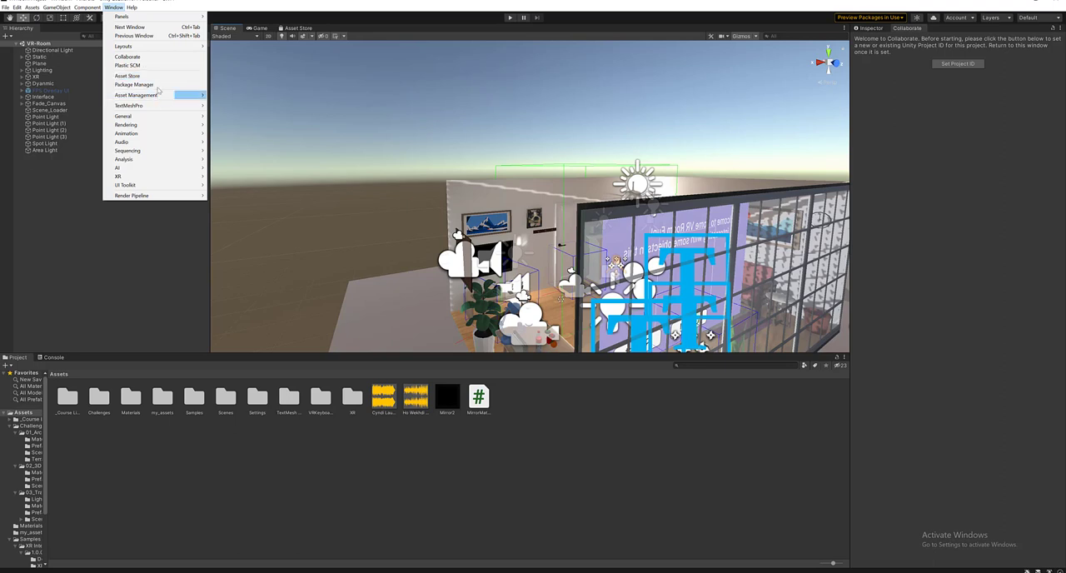
mouse_move(136, 95)
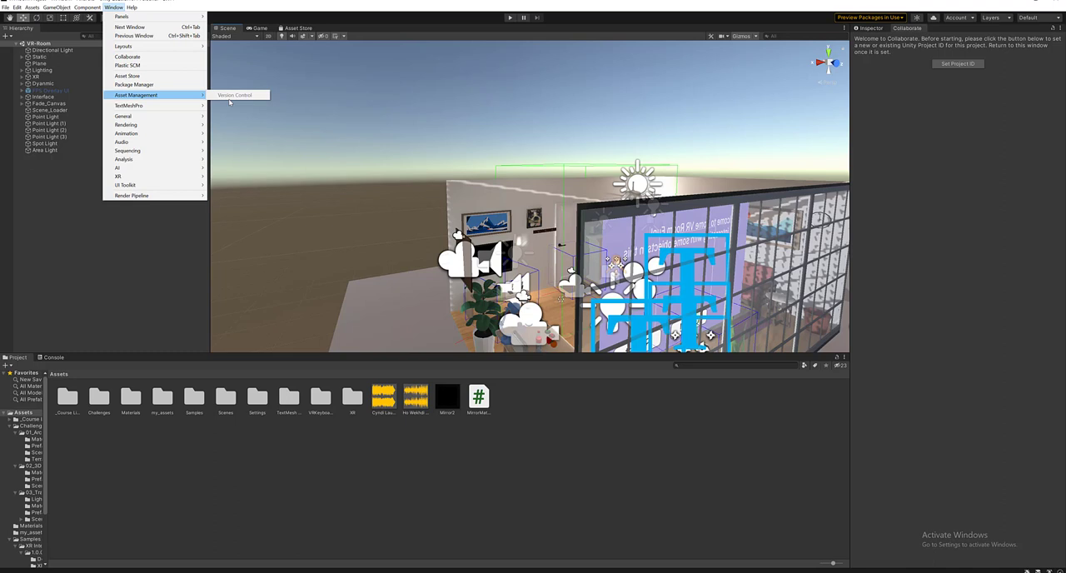
mouse_move(129, 106)
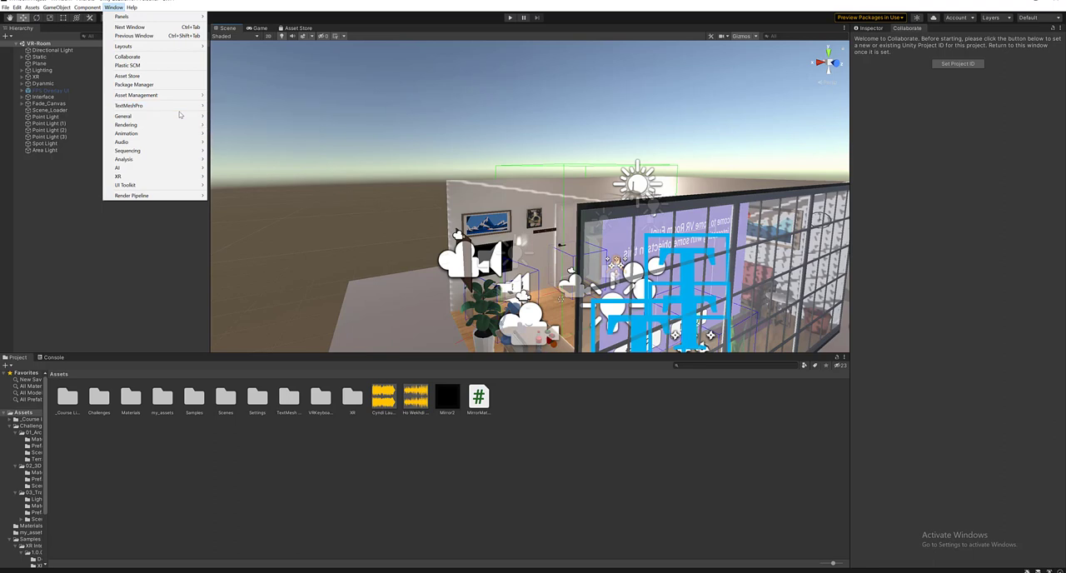
mouse_move(129, 106)
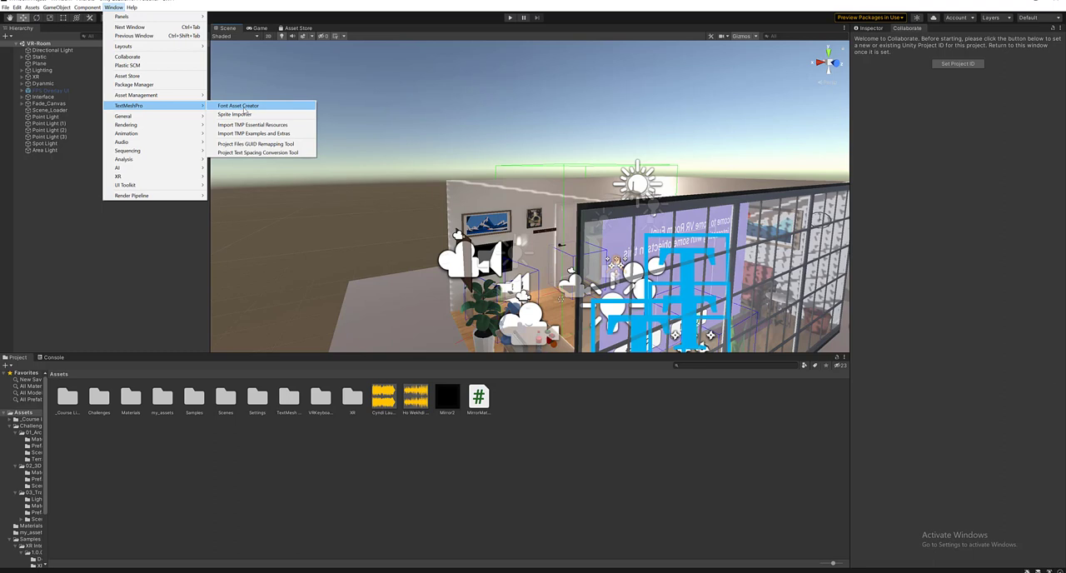
mouse_move(262, 114)
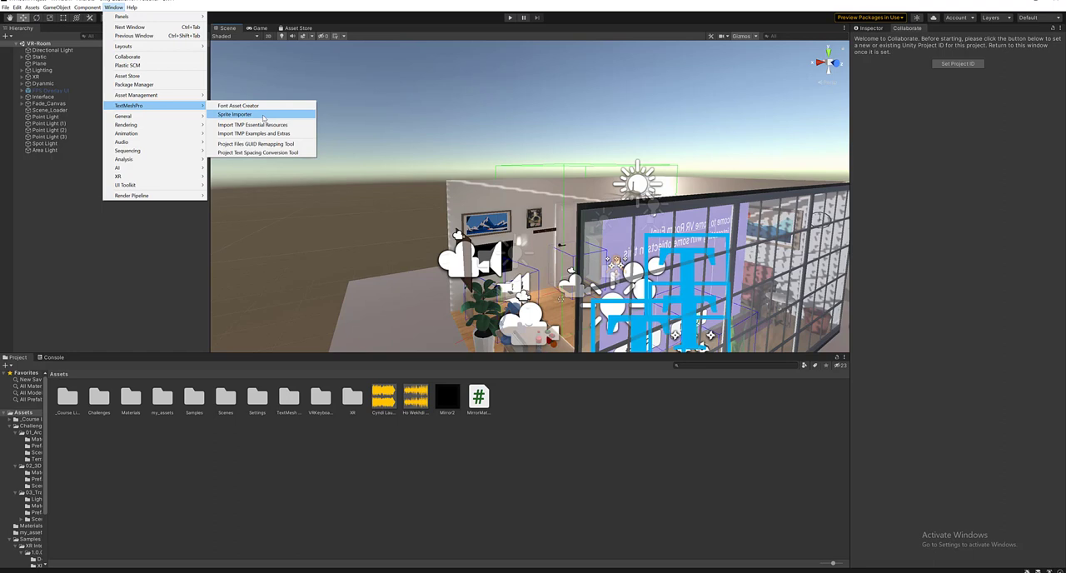
mouse_move(254, 124)
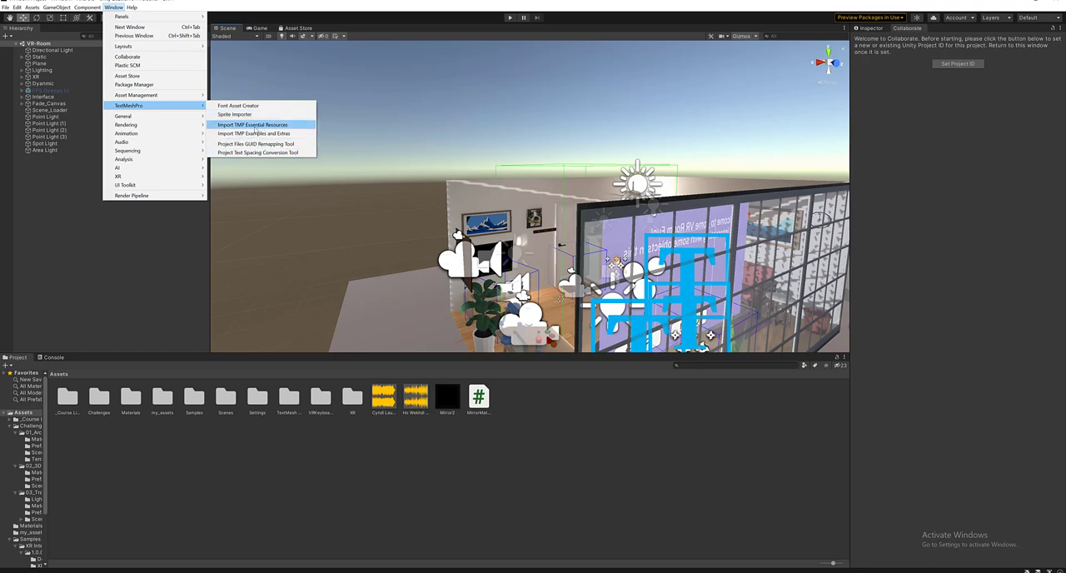
mouse_move(238, 106)
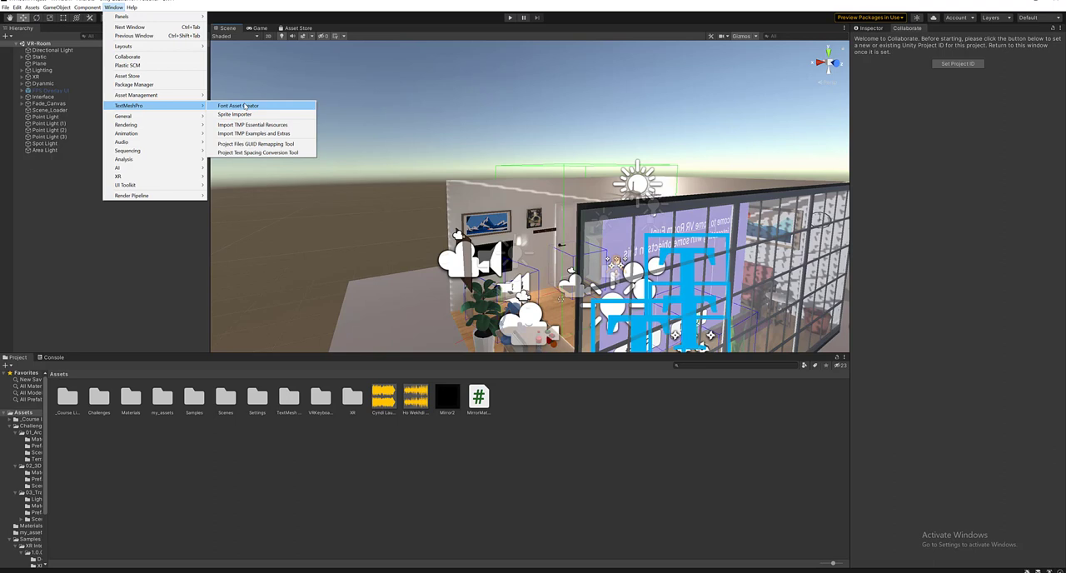
mouse_move(256, 144)
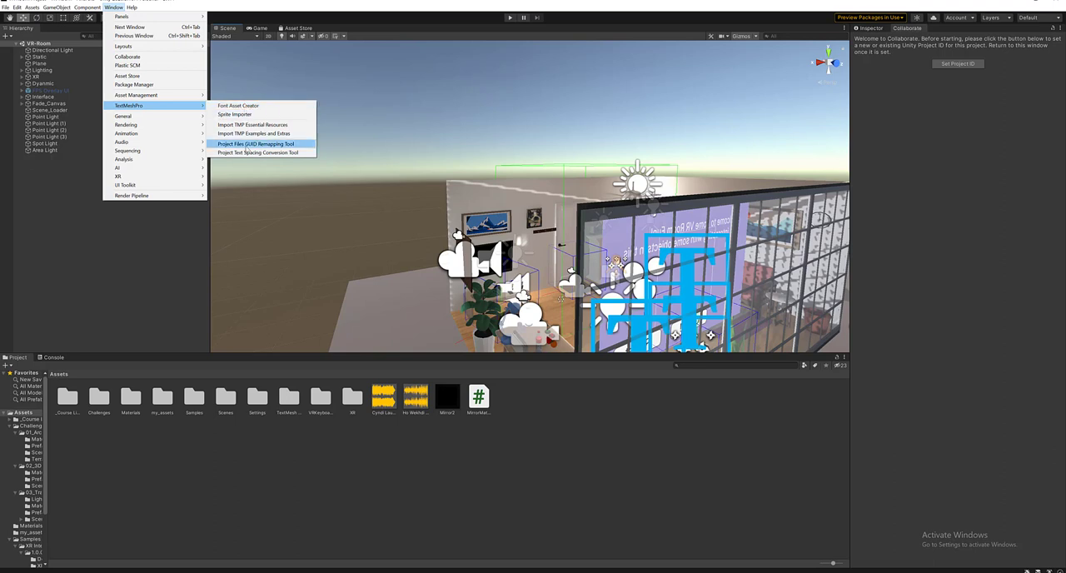
mouse_move(236, 114)
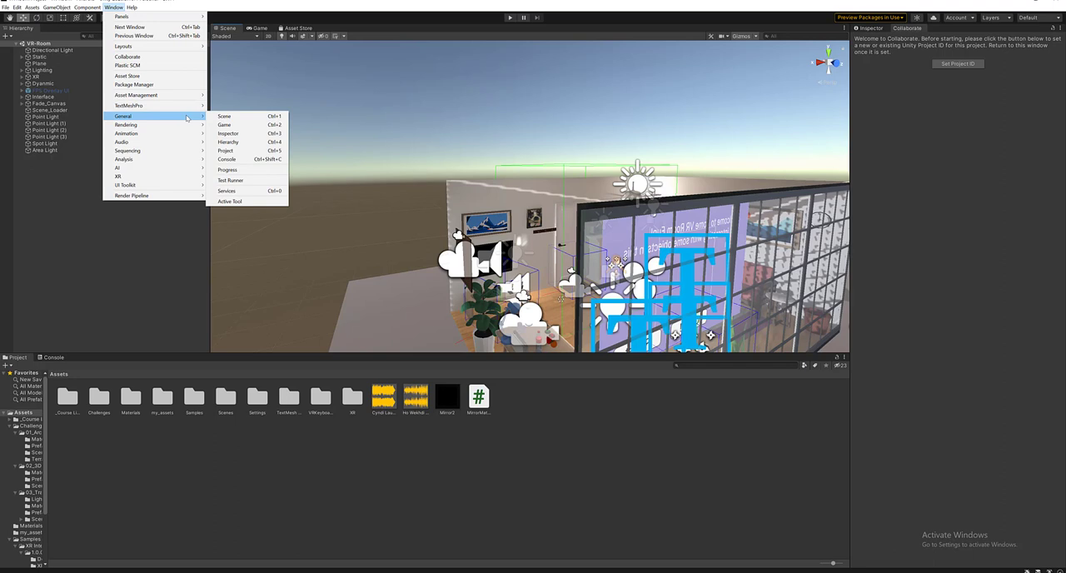
mouse_move(228, 141)
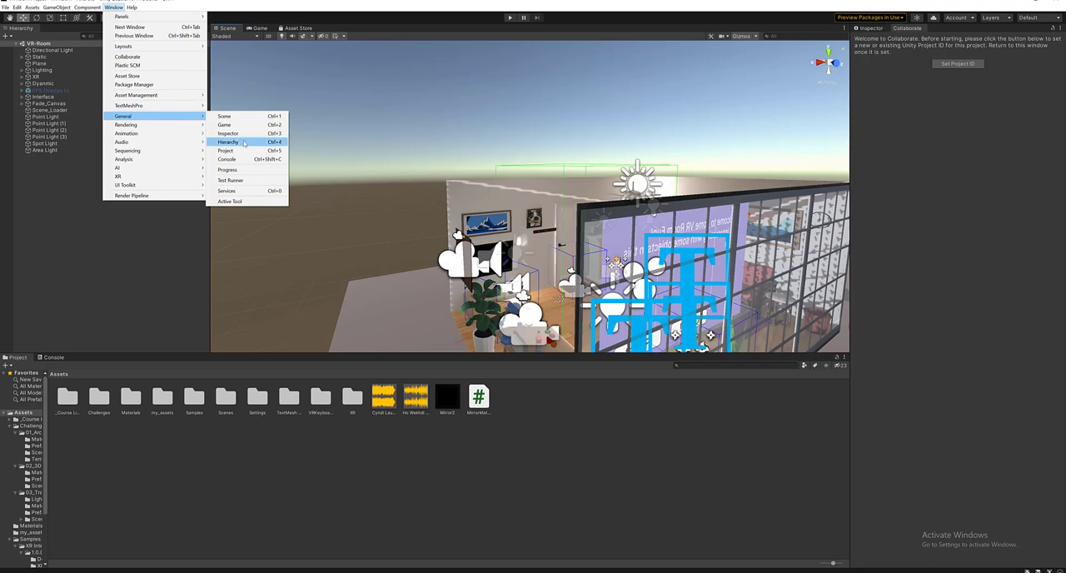
mouse_move(234, 159)
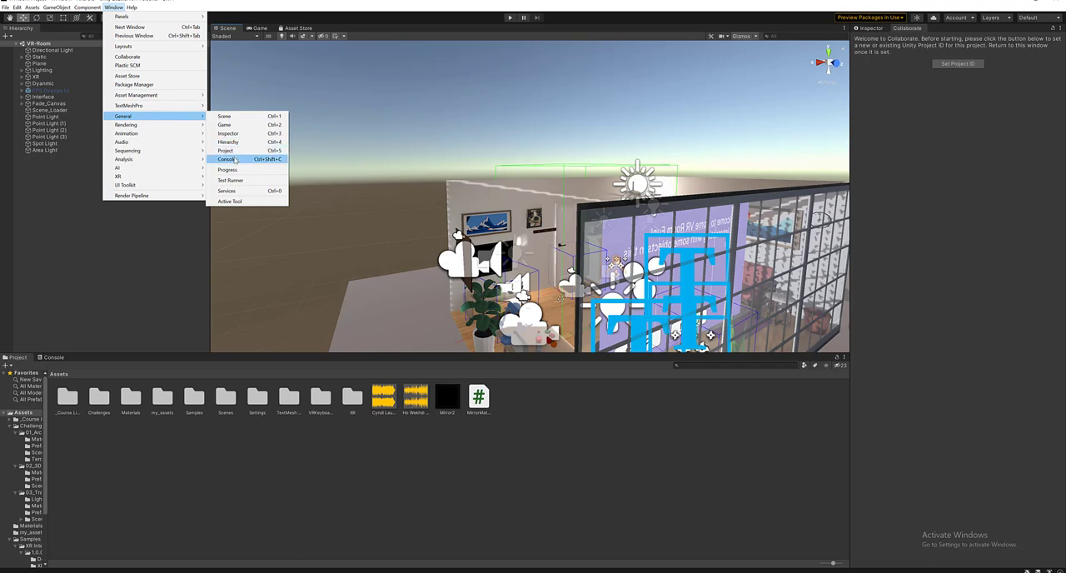
Reopen the Console panel via Window > General so it fills the lower area
left_click(226, 159)
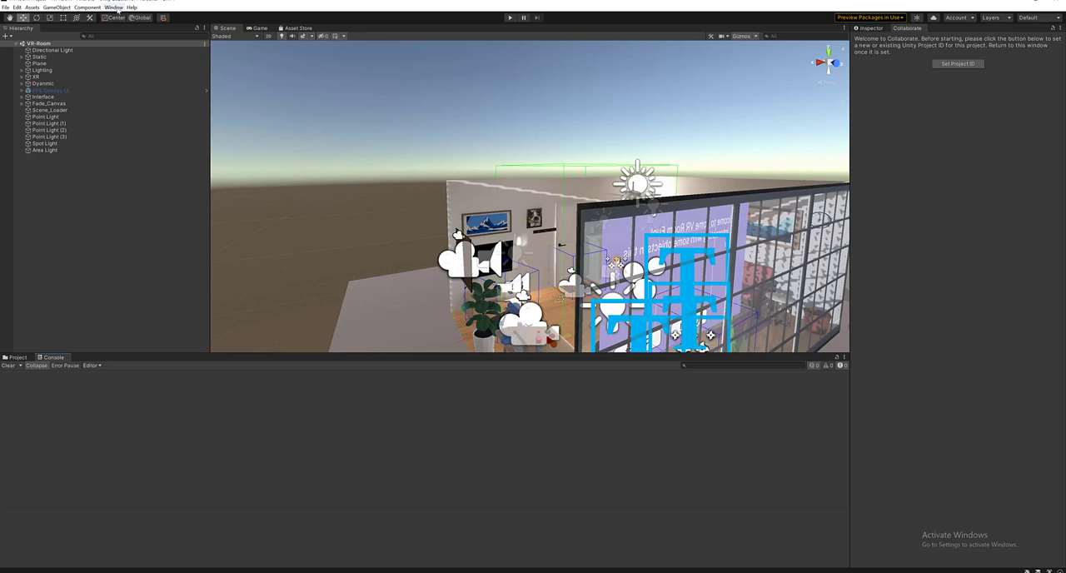
left_click(114, 6)
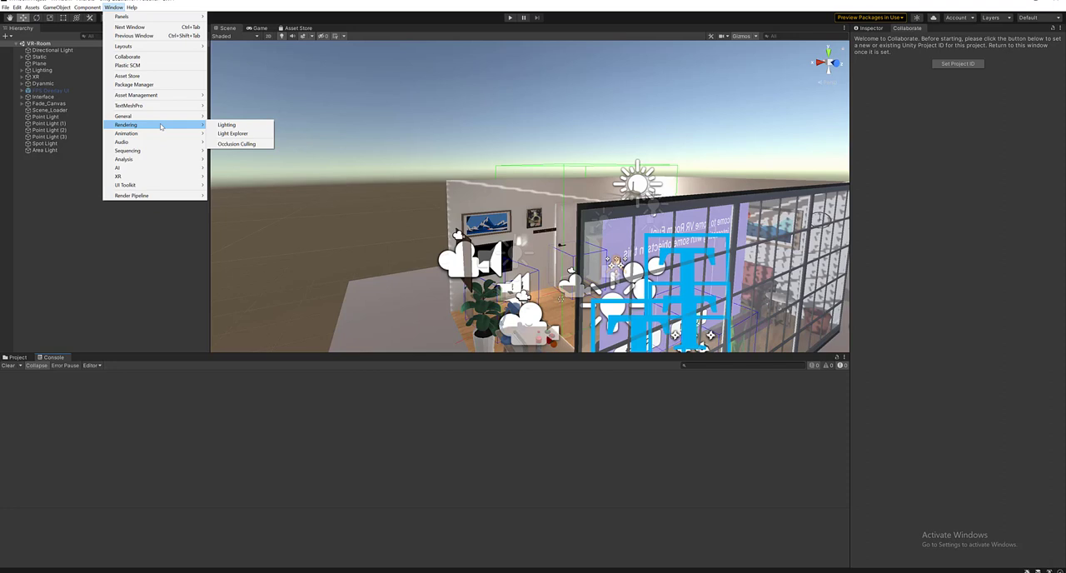
Show the Lighting settings panel with Mixed Lighting and Lightmapping Settings beside the scene view
left_click(227, 124)
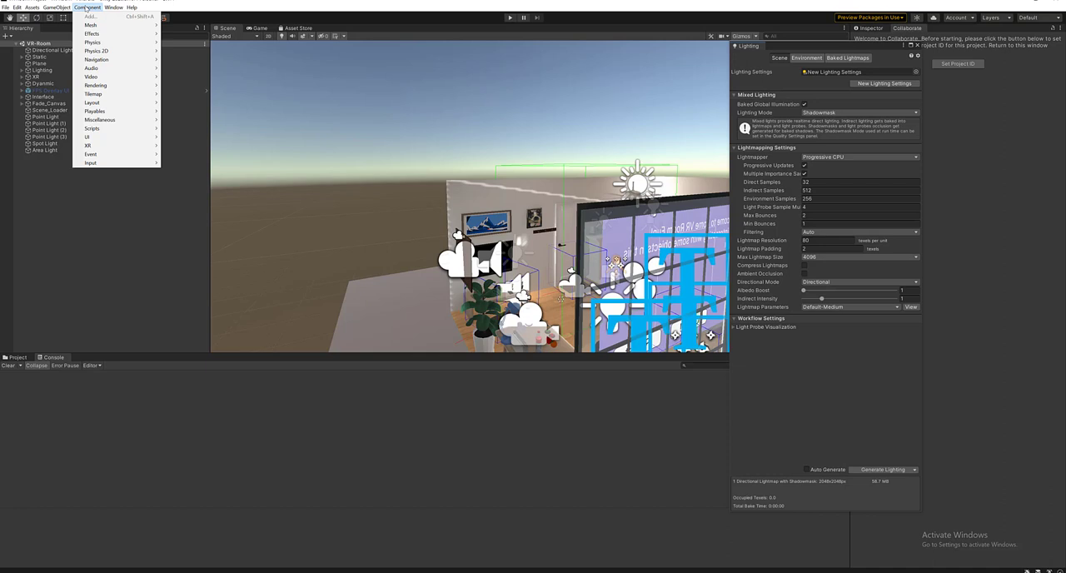
mouse_move(94, 110)
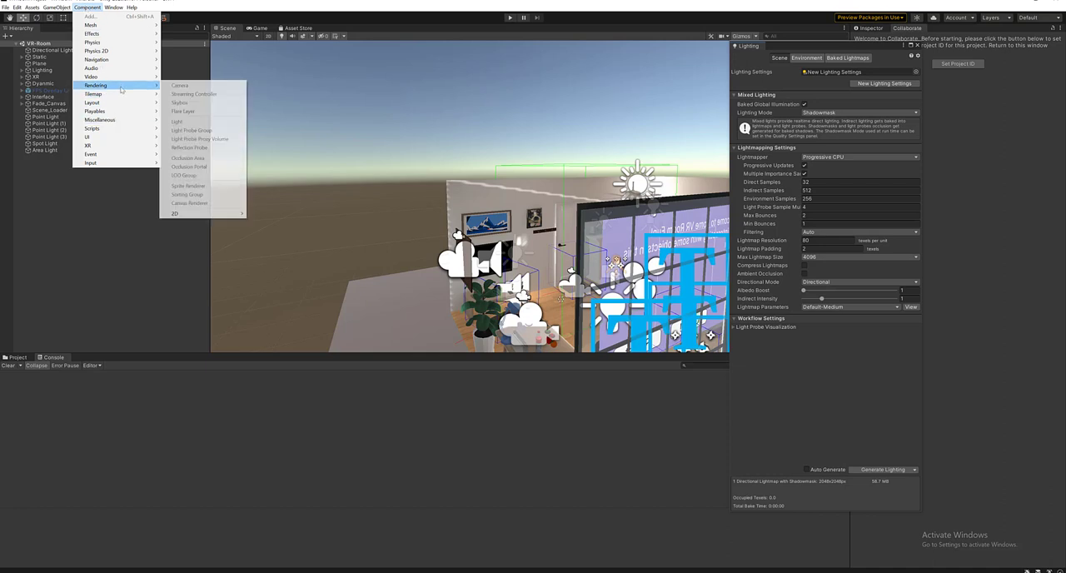
left_click(114, 6)
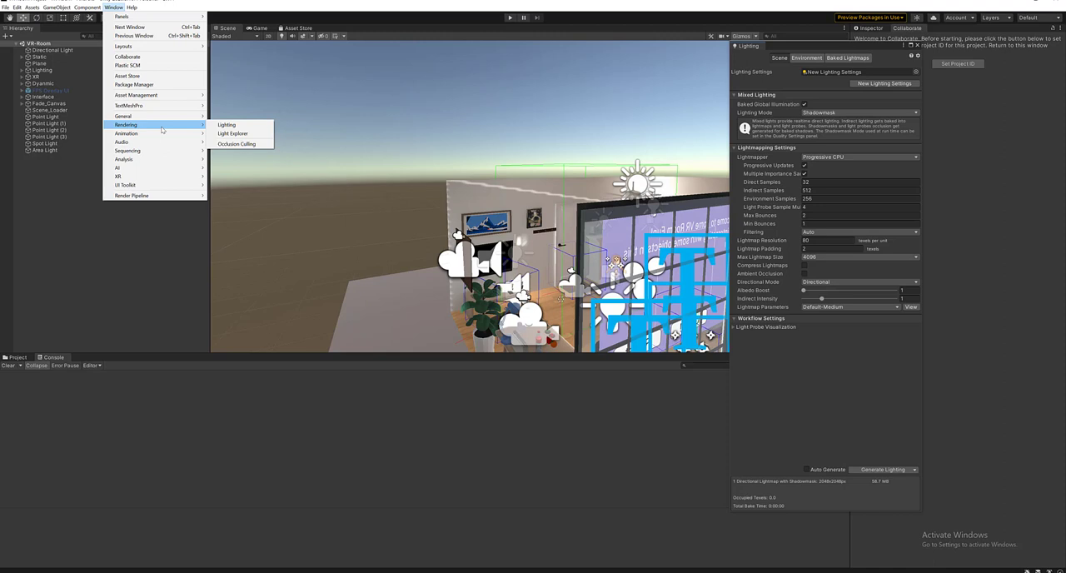
mouse_move(233, 134)
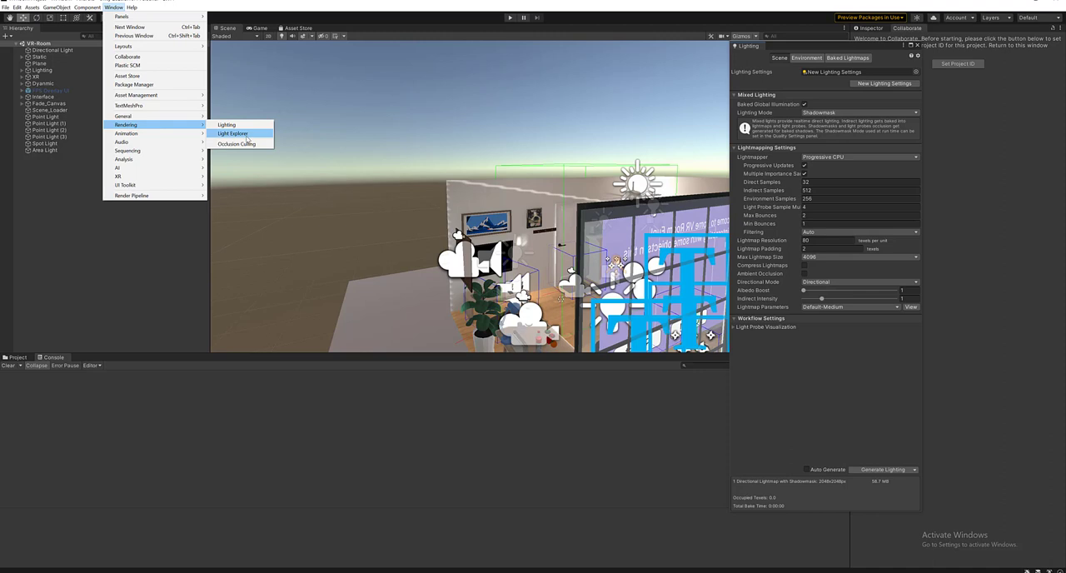
left_click(233, 134)
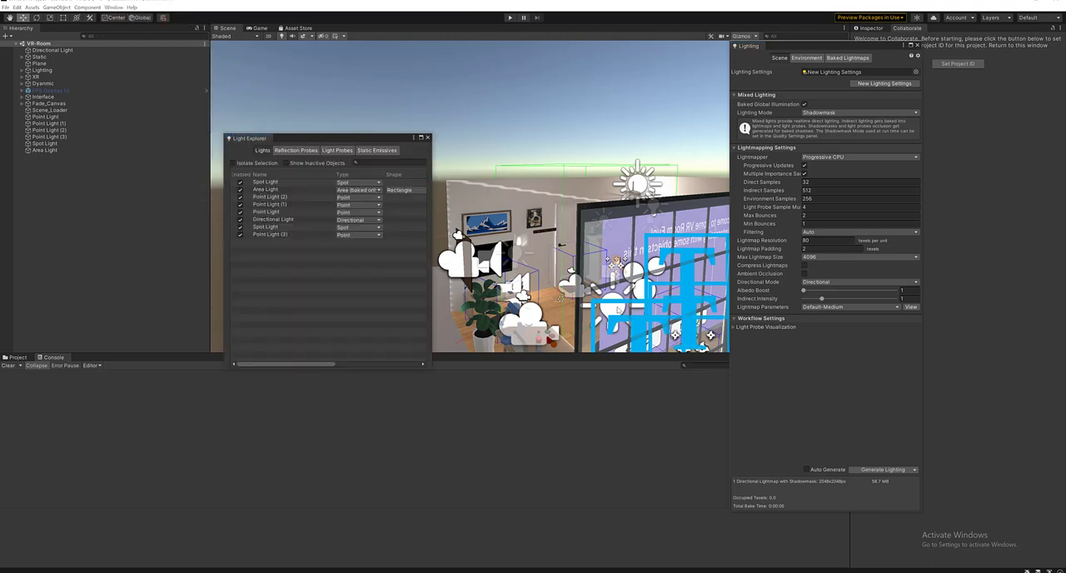
mouse_move(427, 138)
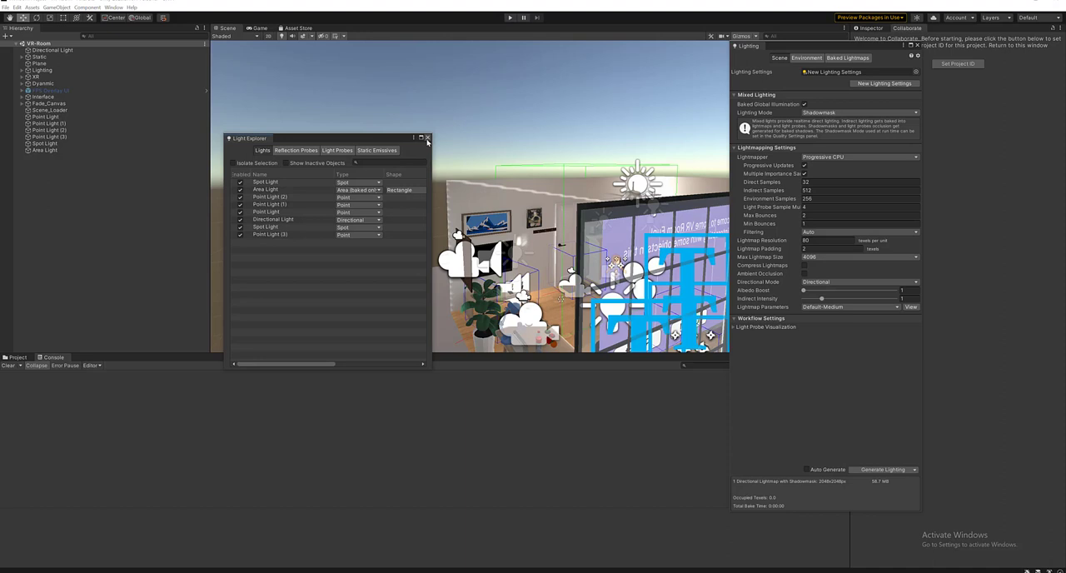
left_click(427, 137)
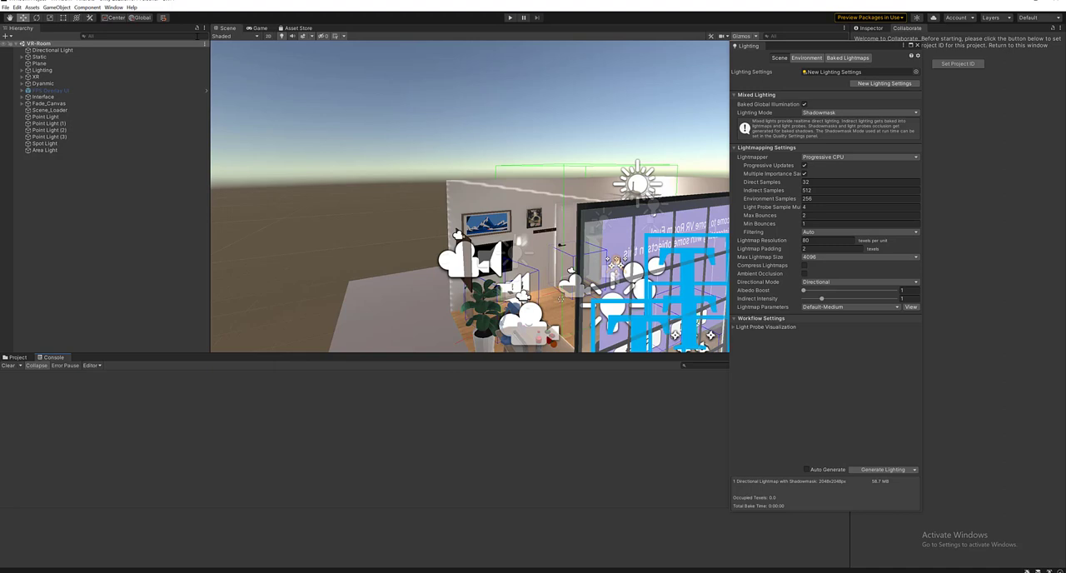
left_click(114, 6)
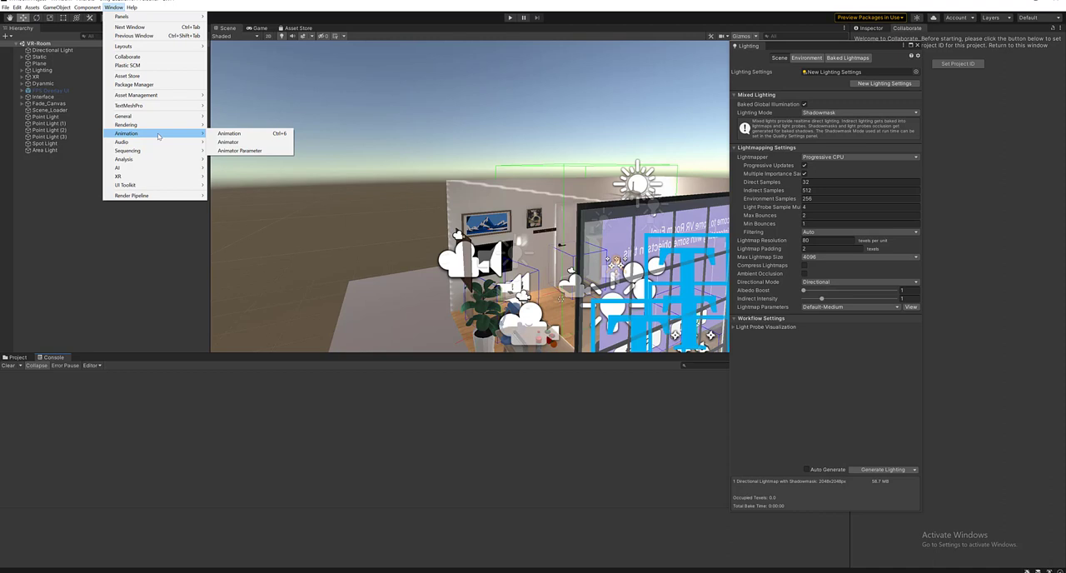
mouse_move(123, 142)
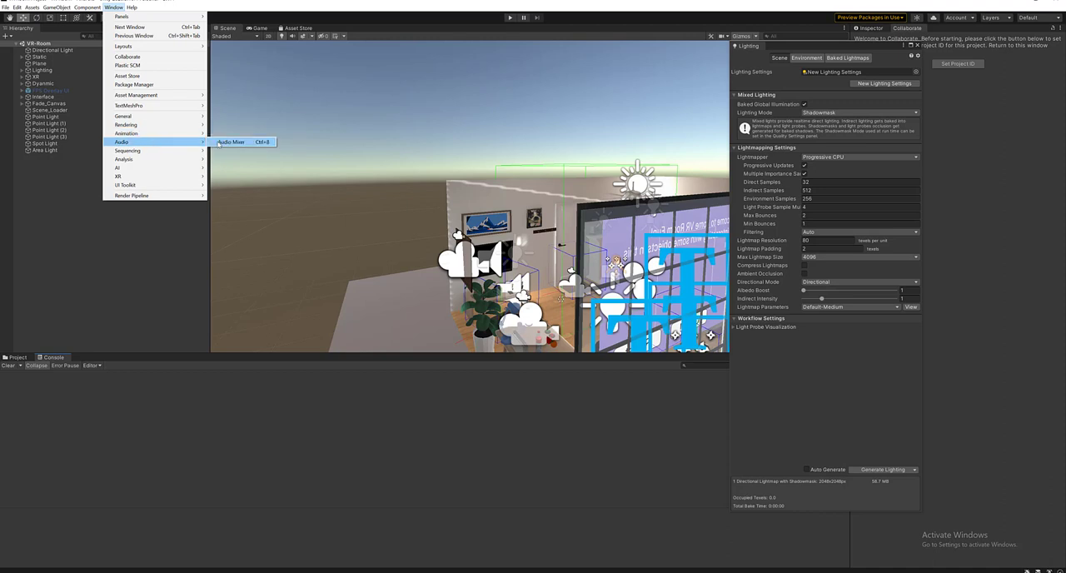
Dock an Audio Mixer panel in the lower area, which reports that no mixers were found
left_click(231, 142)
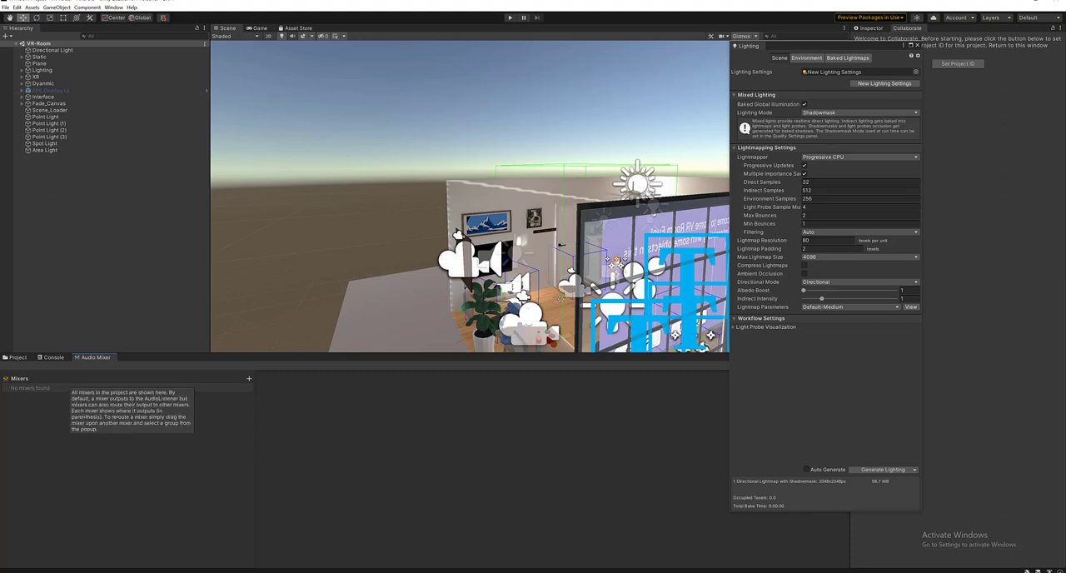
left_click(114, 6)
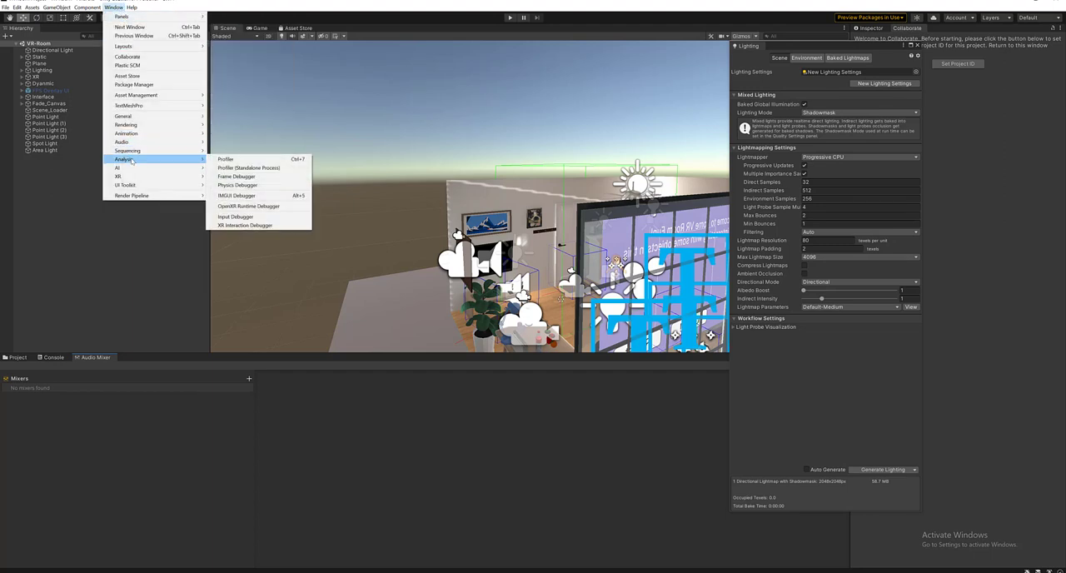
mouse_move(125, 184)
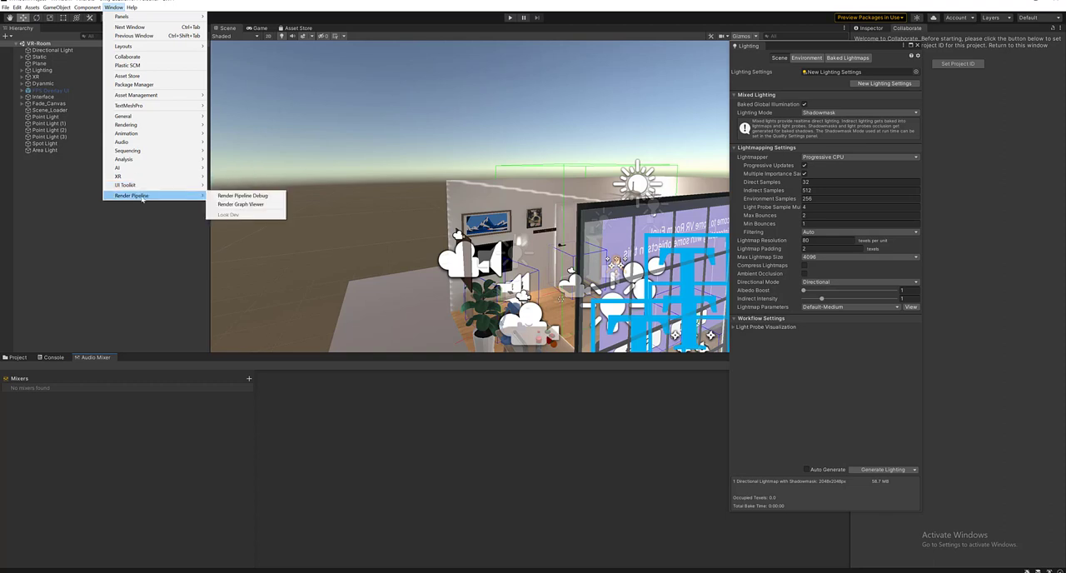
mouse_move(122, 142)
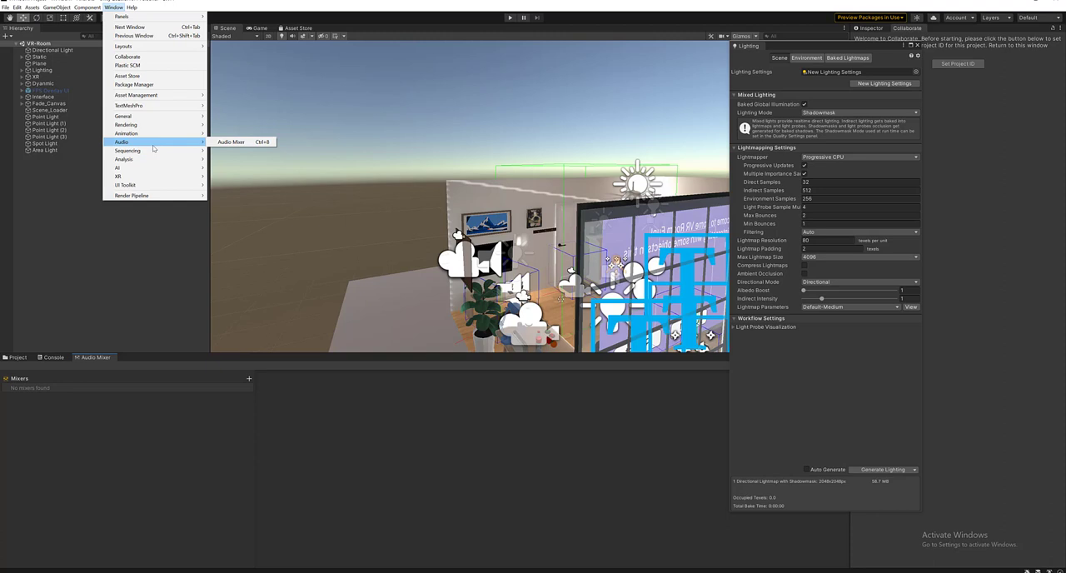
mouse_move(118, 175)
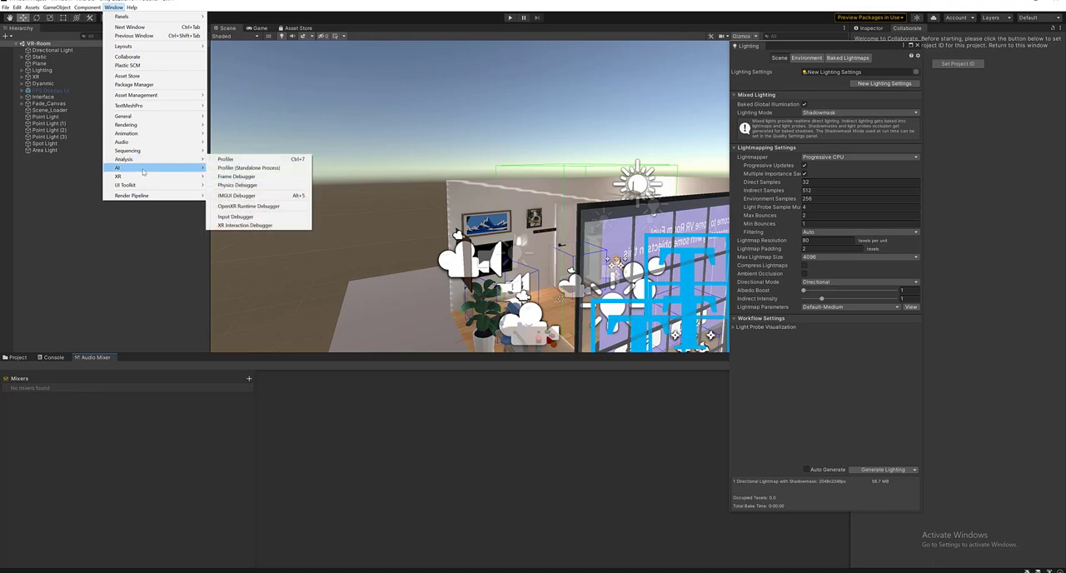
mouse_move(117, 176)
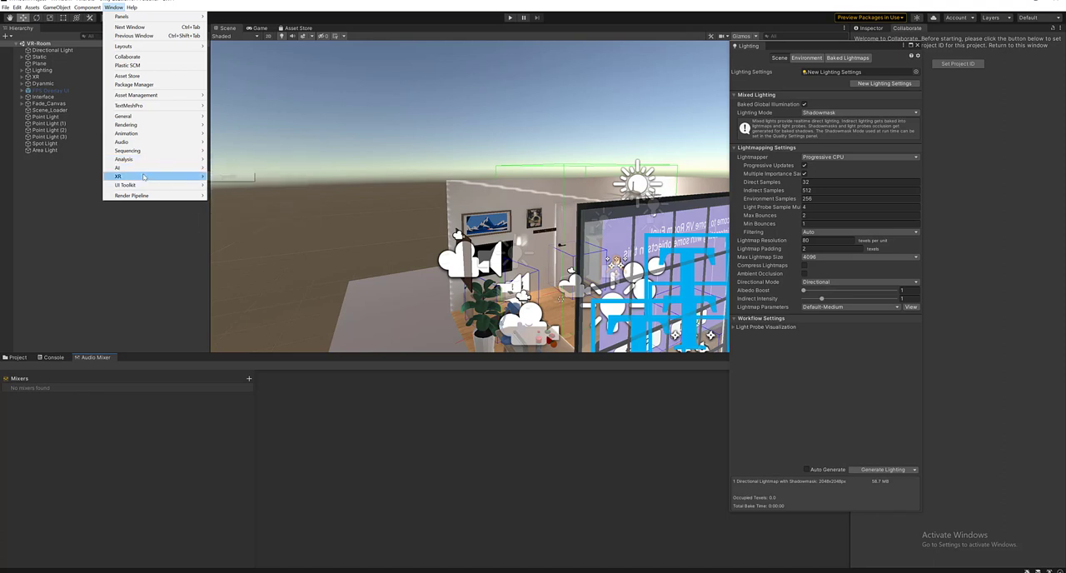
mouse_move(122, 142)
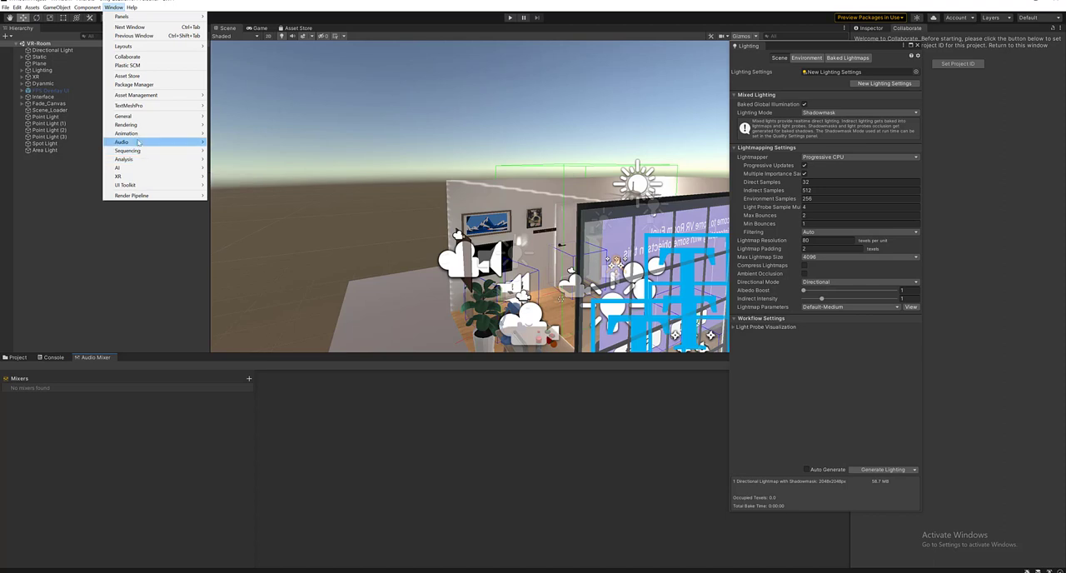
mouse_move(123, 159)
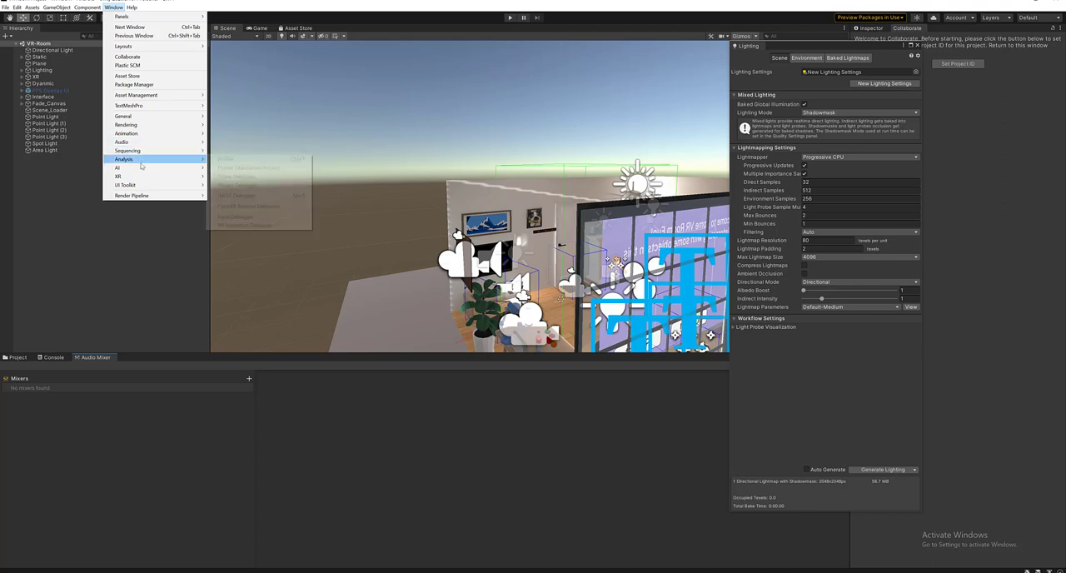
mouse_move(125, 185)
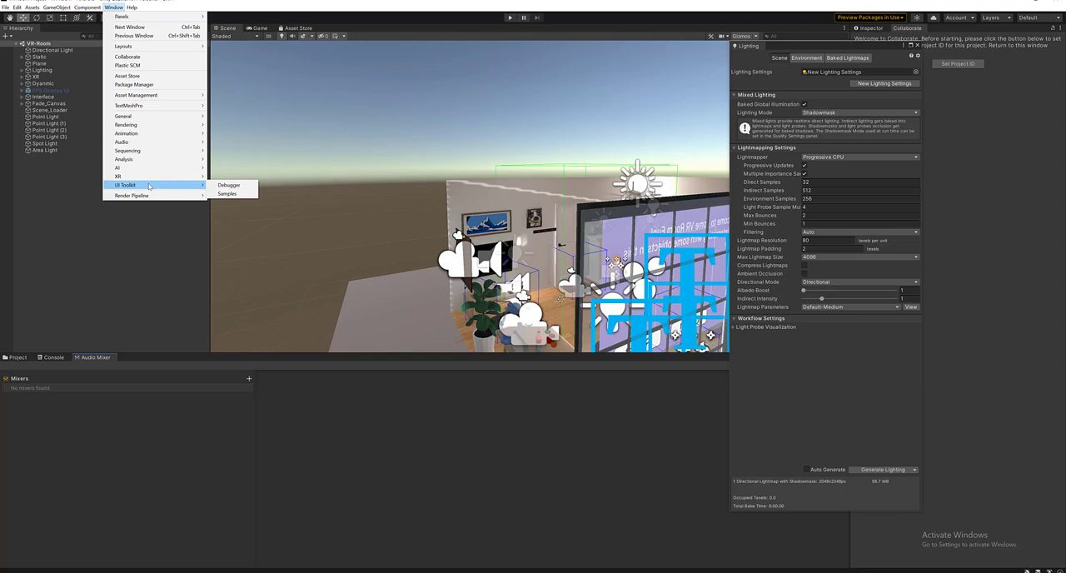
mouse_move(127, 150)
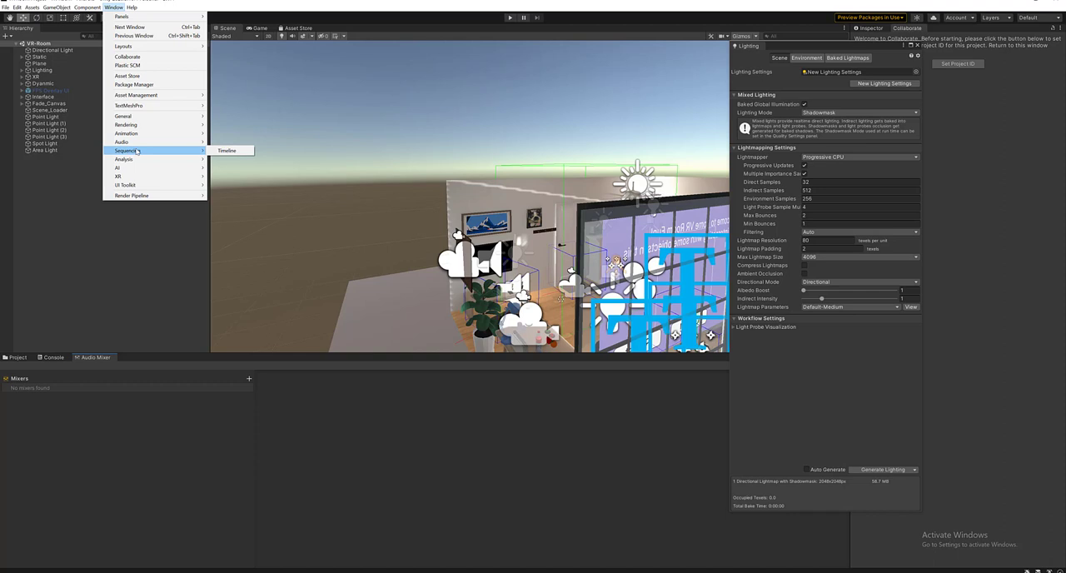
mouse_move(123, 159)
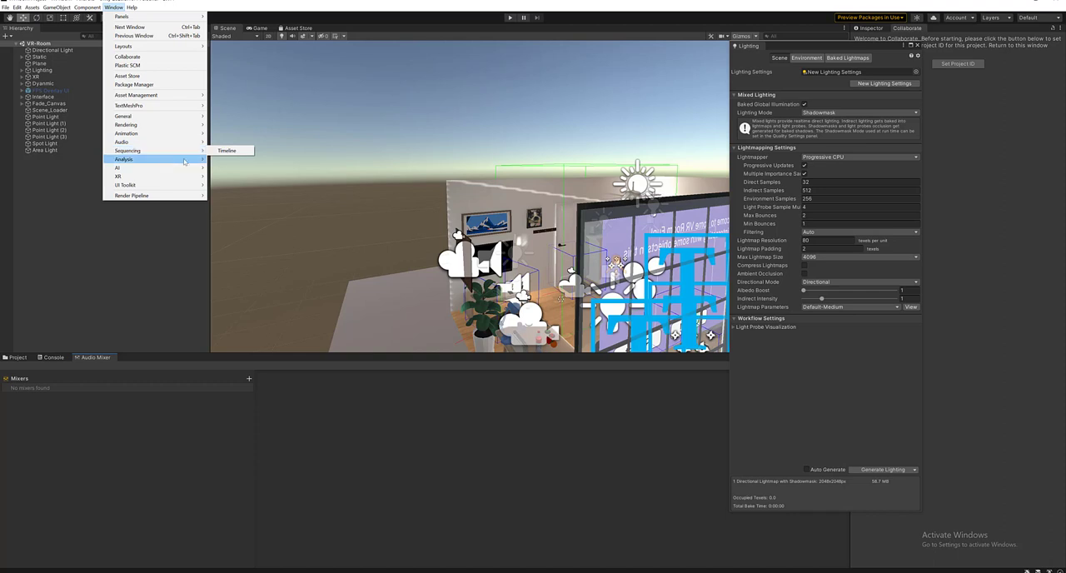
mouse_move(128, 151)
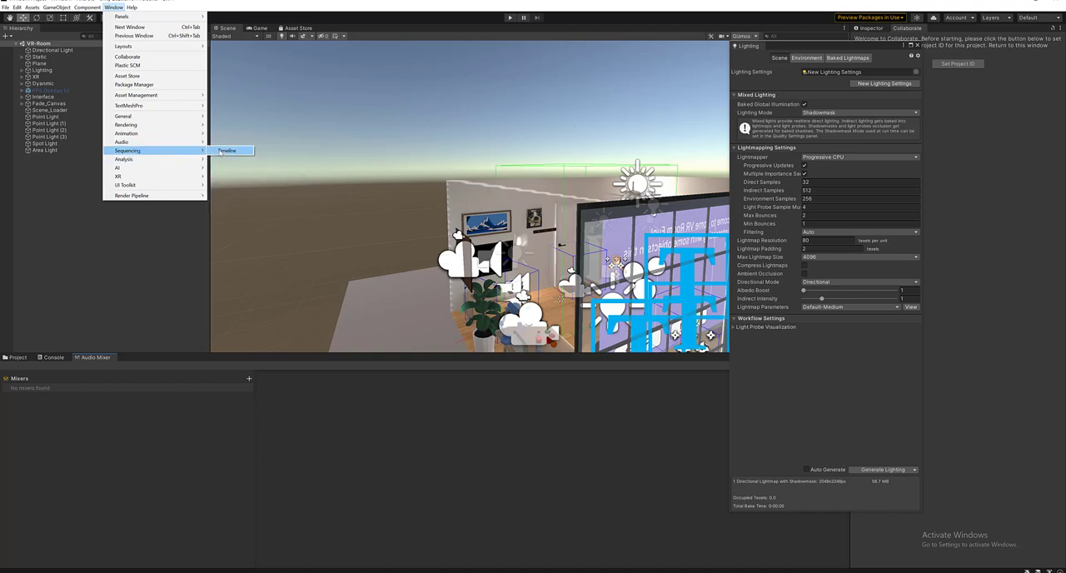
Dock the Timeline panel prompting for a GameObject, then list the AI tools offering Navigation
left_click(227, 151)
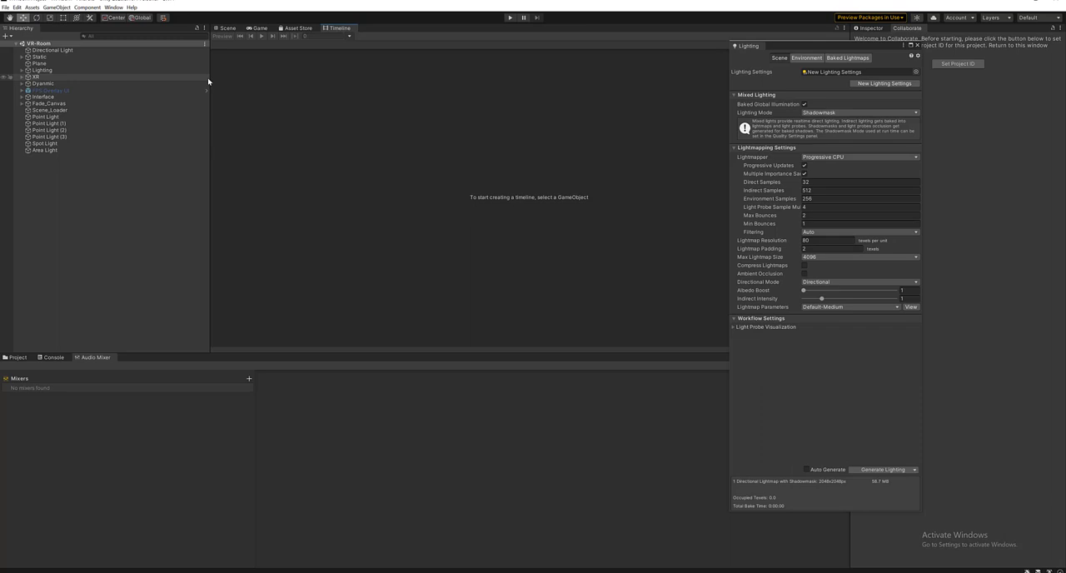
left_click(114, 7)
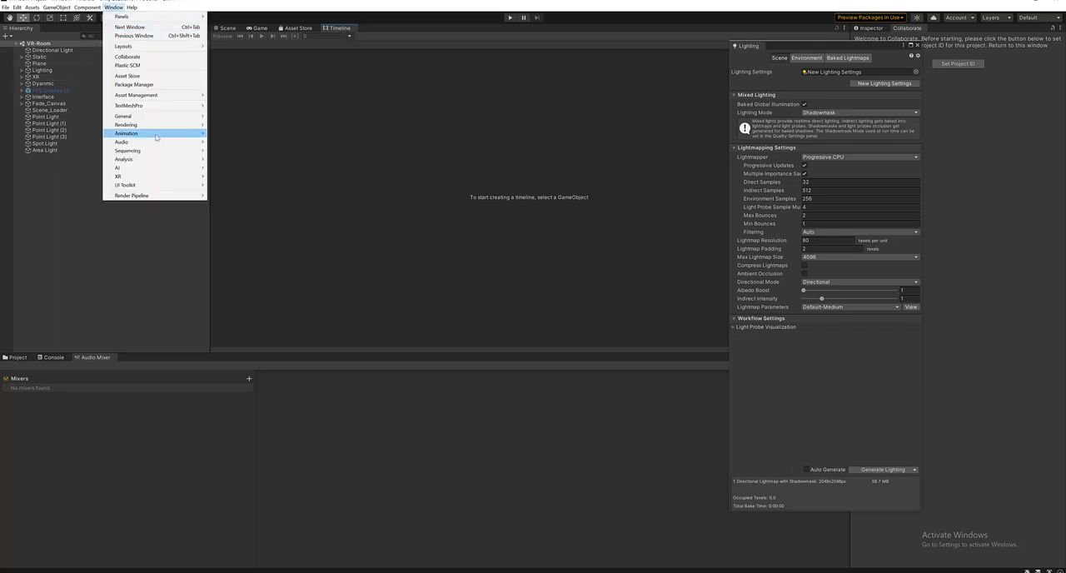
mouse_move(150, 159)
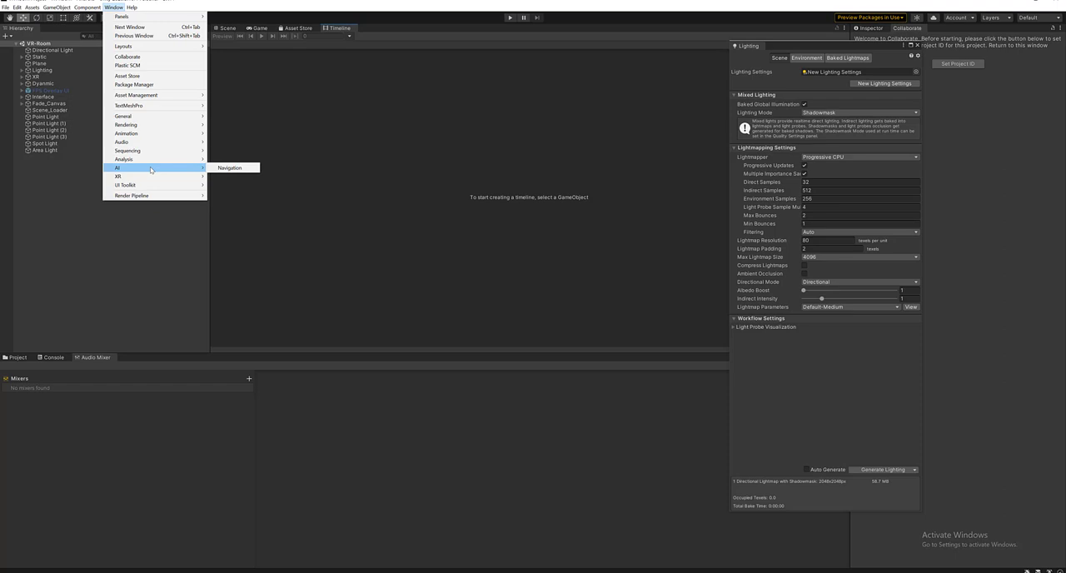
Dock the Navigation panel with Agents, Areas, Bake and Object tabs beside the Inspector
left_click(229, 167)
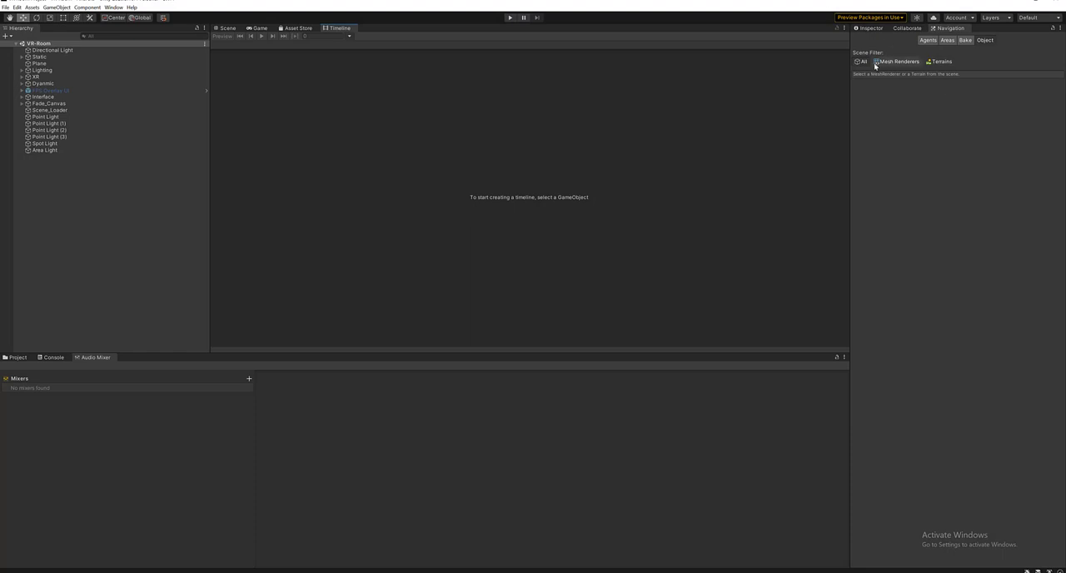
mouse_move(922, 140)
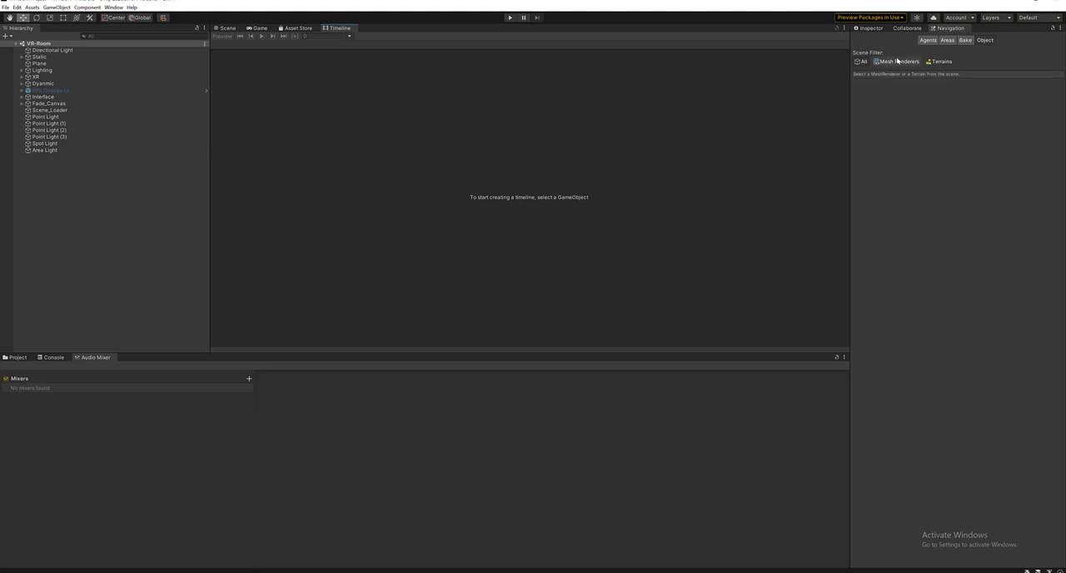
mouse_move(922, 81)
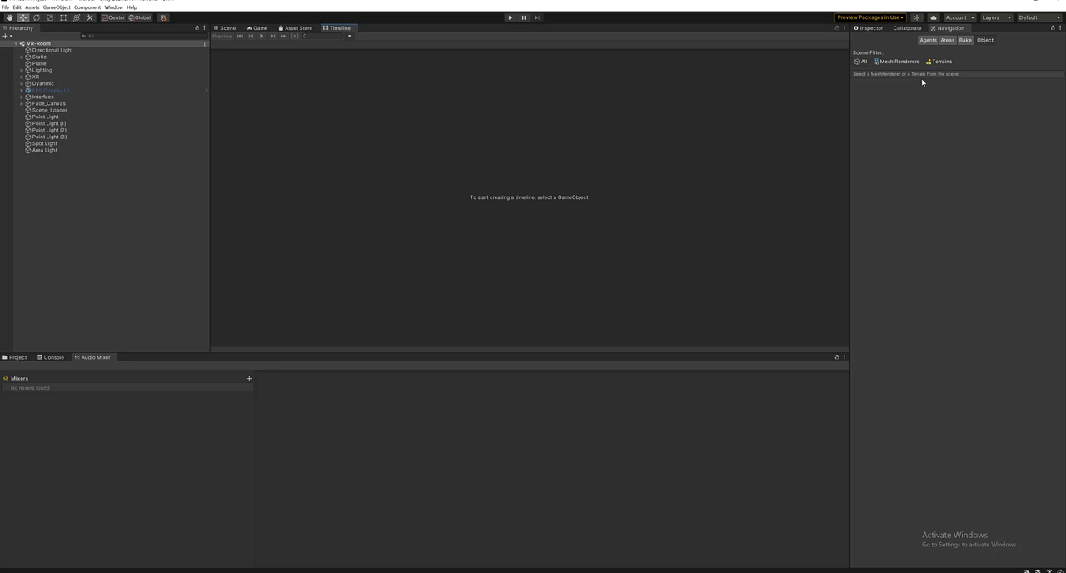
mouse_move(1011, 145)
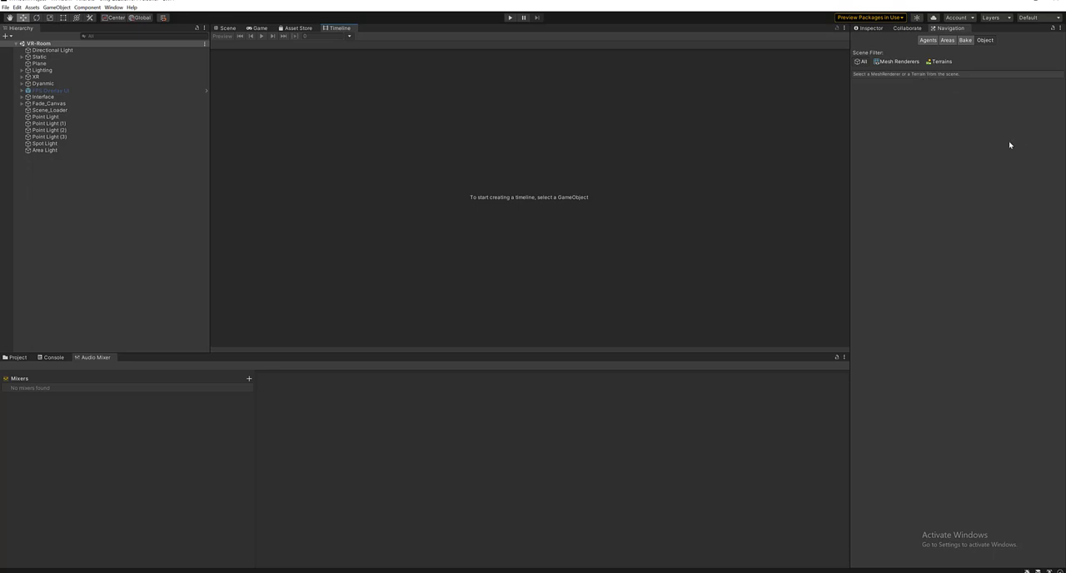
mouse_move(959, 174)
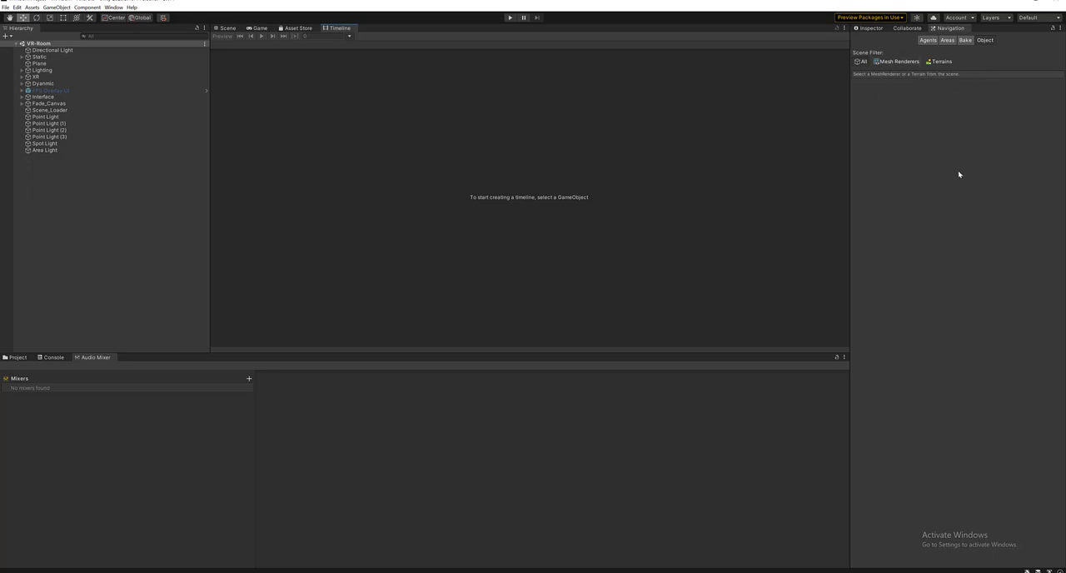
Show the Analysis tools list including Profiler, Frame Debugger and Physics Debugger
left_click(114, 7)
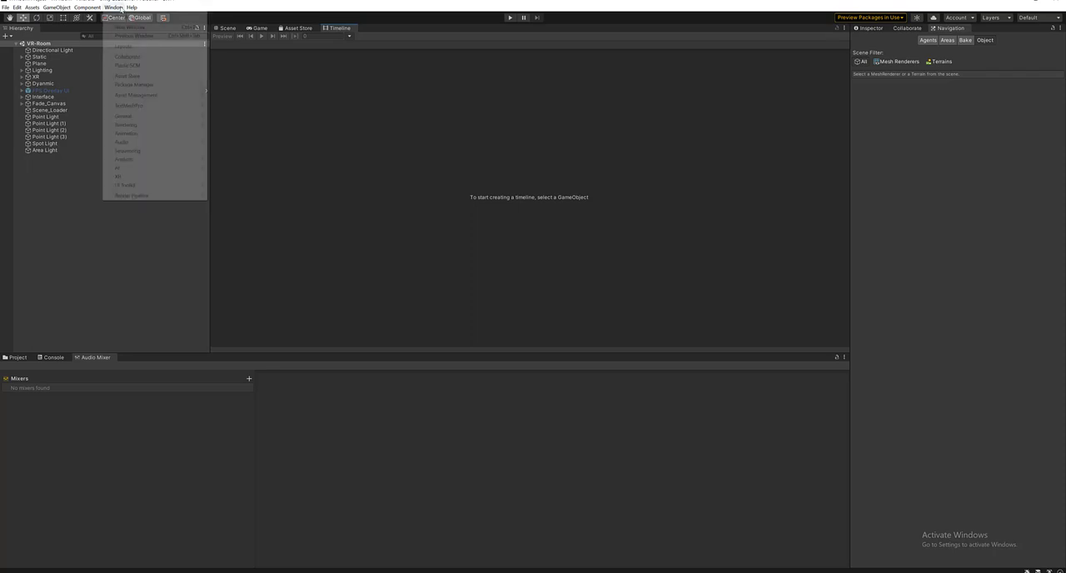
mouse_move(123, 160)
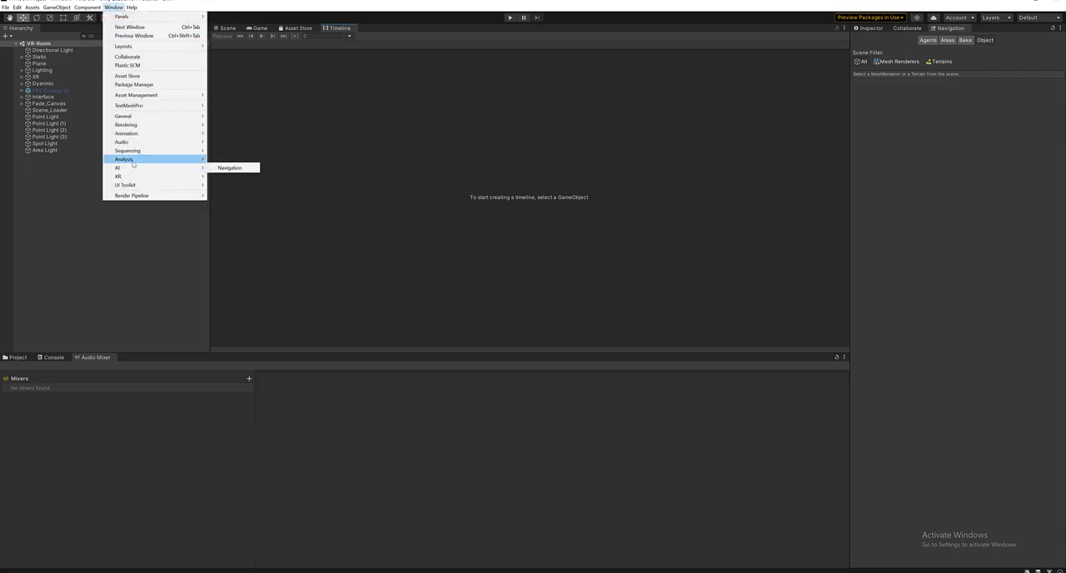
mouse_move(118, 168)
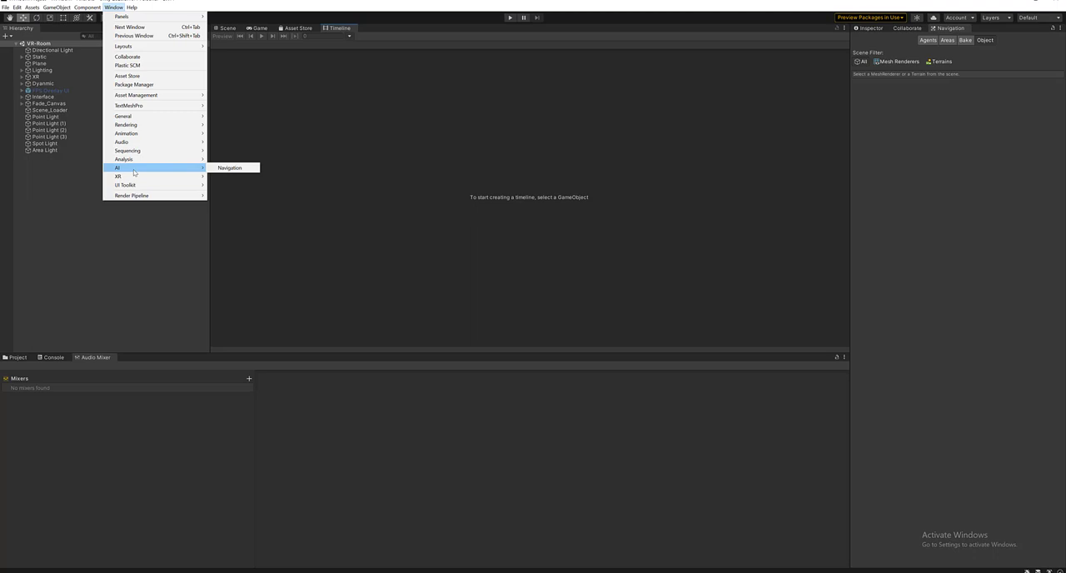
mouse_move(124, 159)
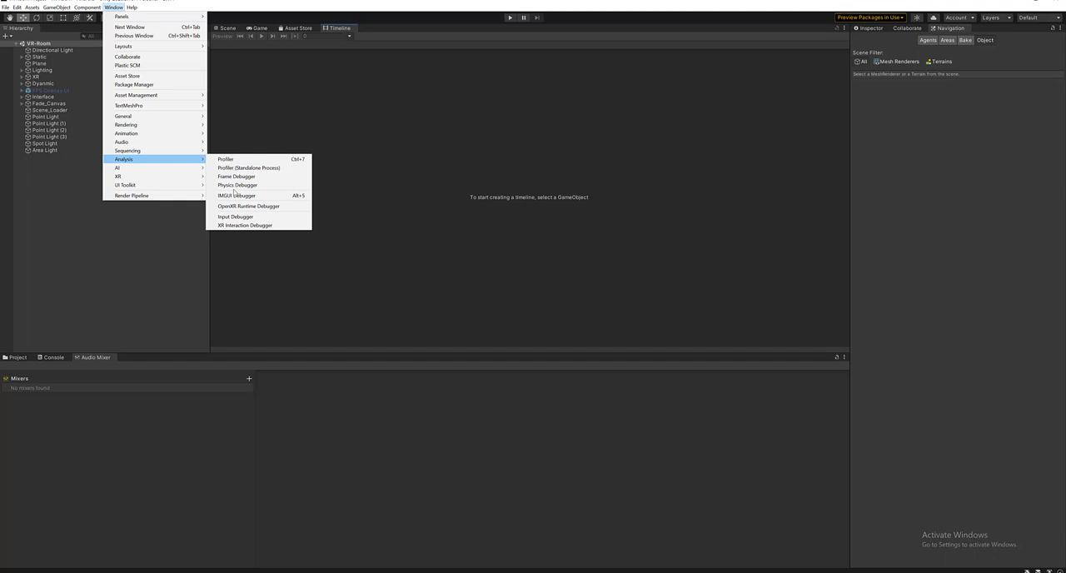
left_click(236, 176)
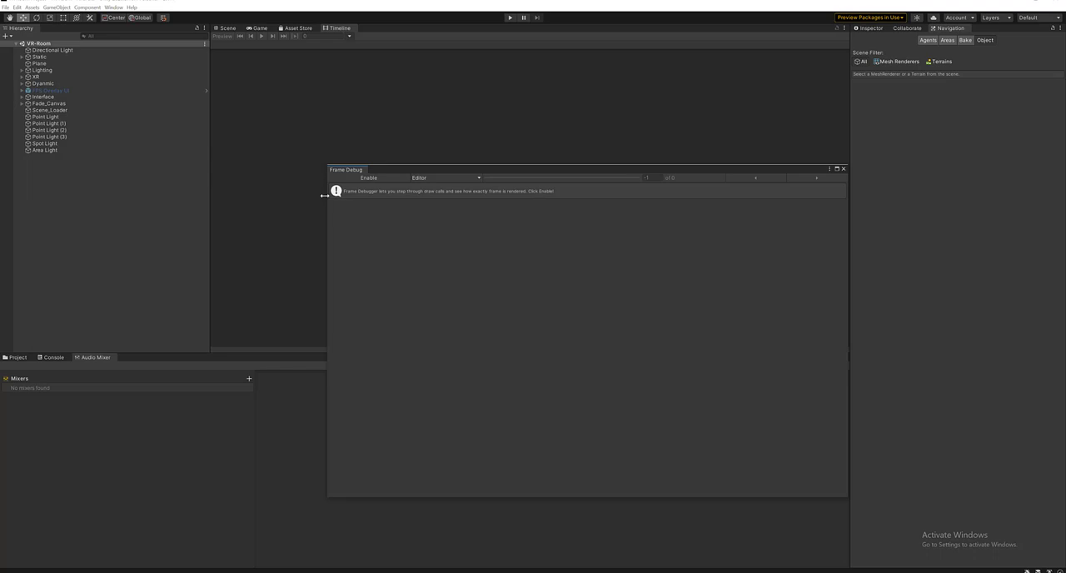
left_click(844, 169)
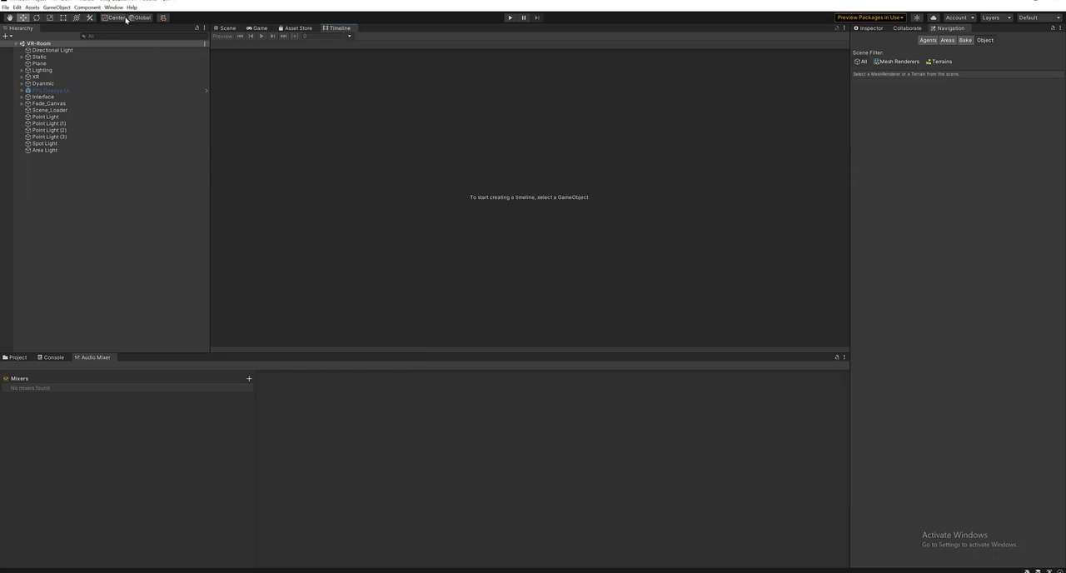
left_click(114, 7)
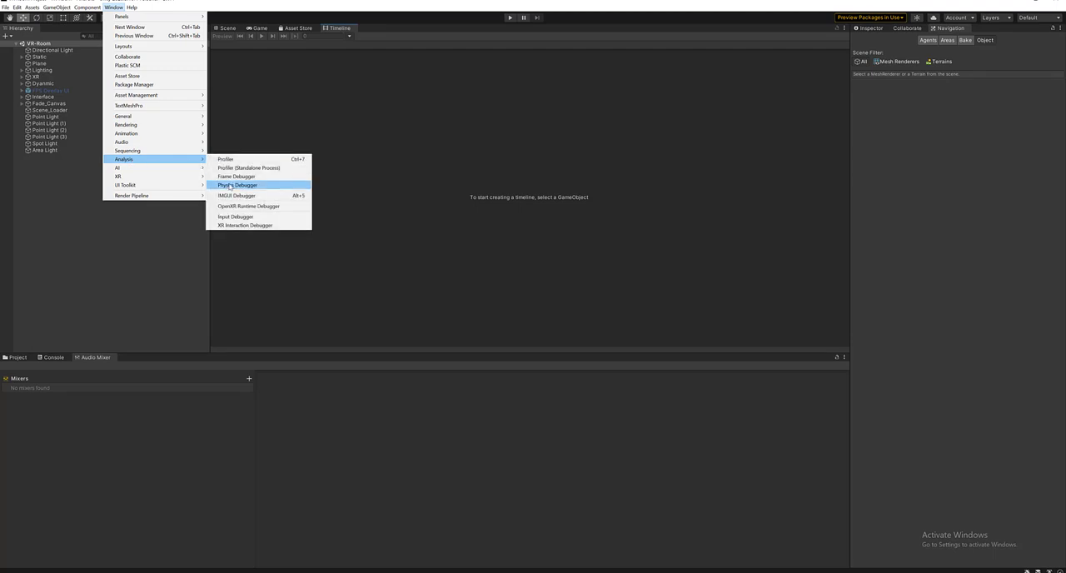
left_click(237, 185)
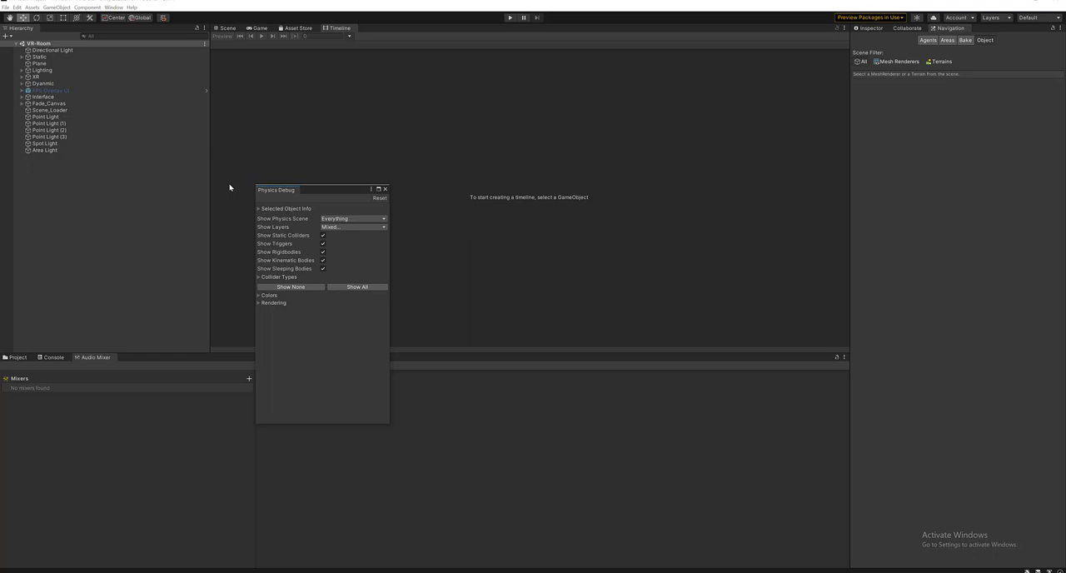
mouse_move(604, 205)
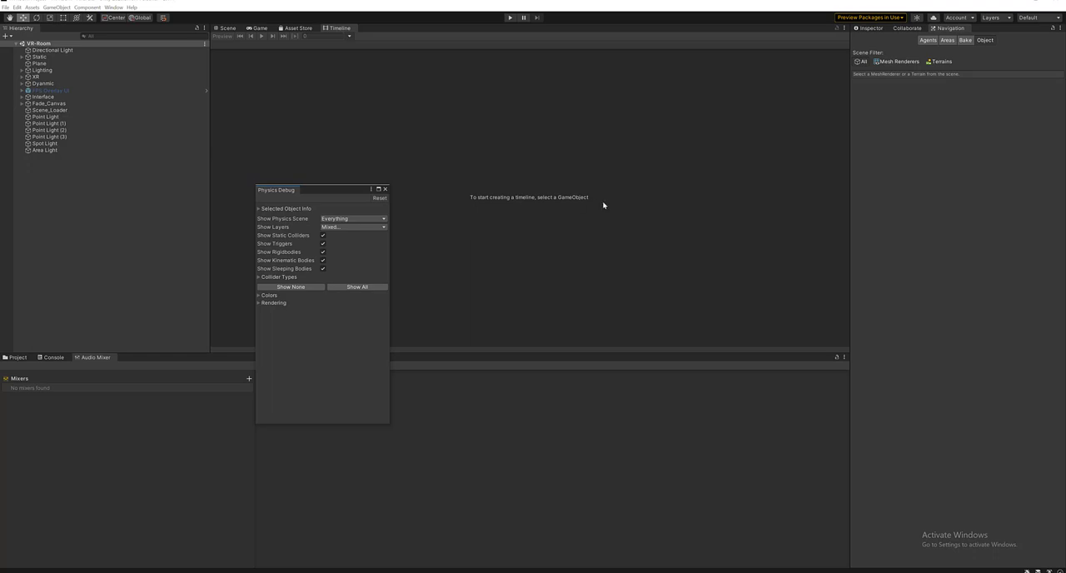
left_click(113, 7)
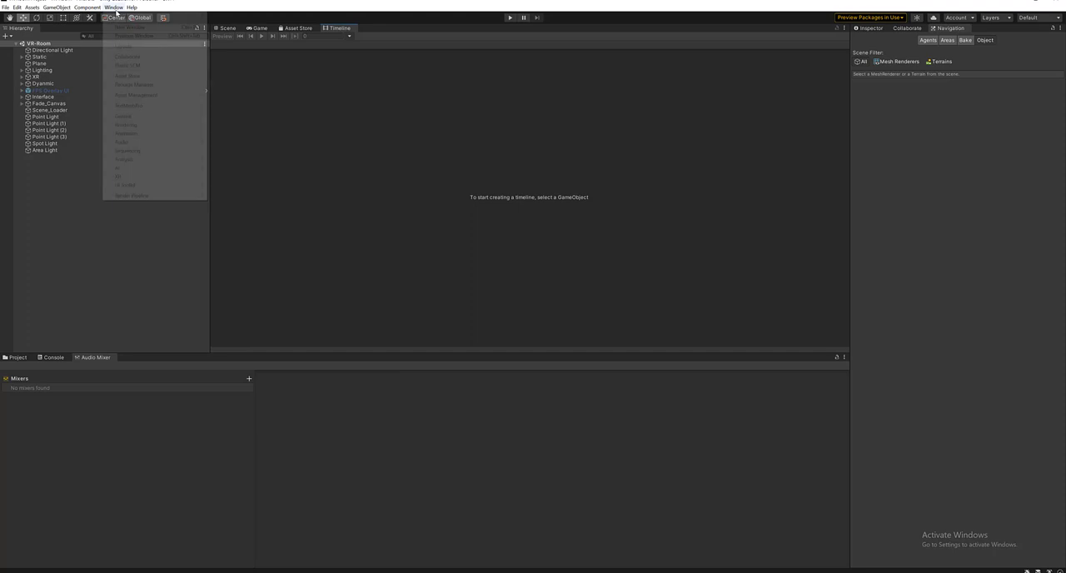
mouse_move(124, 160)
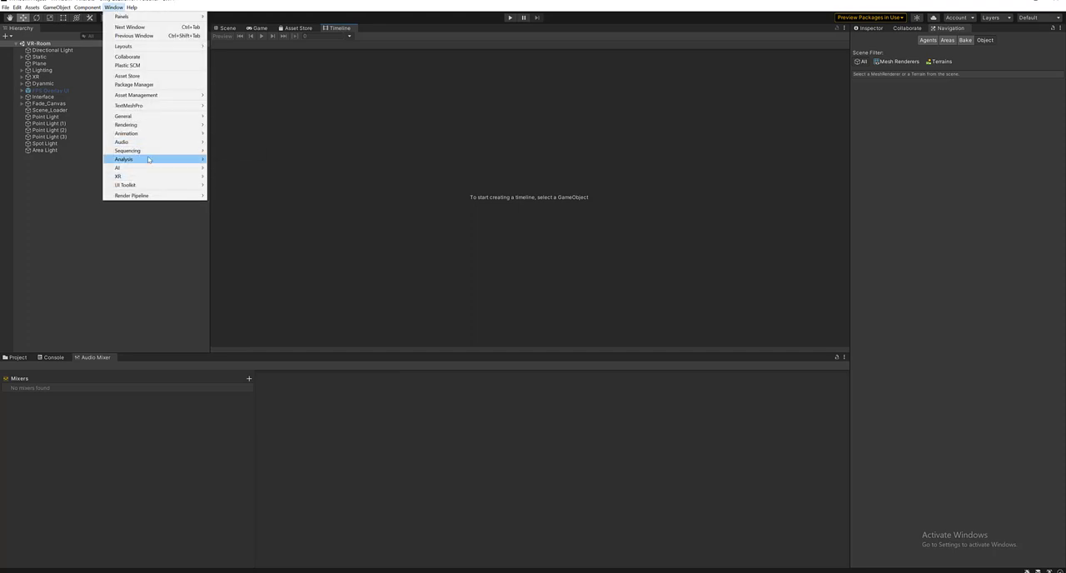
left_click(124, 159)
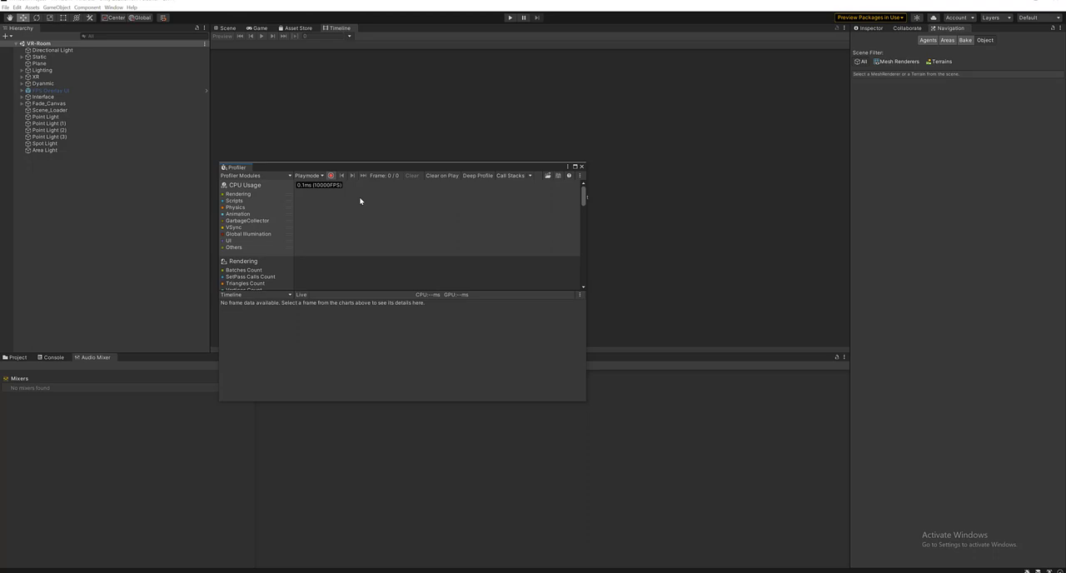
mouse_move(420, 221)
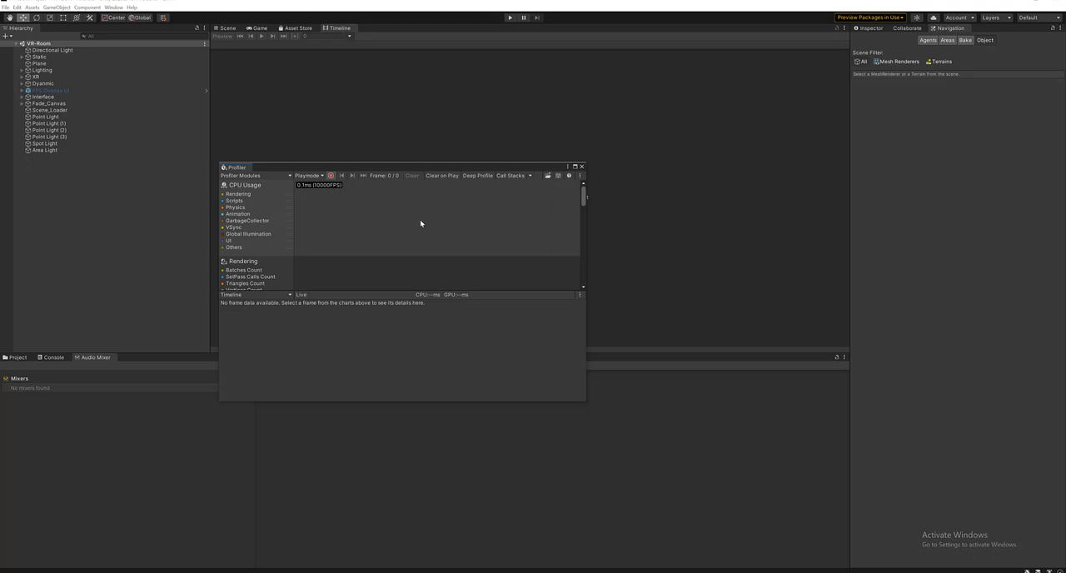
left_click(581, 167)
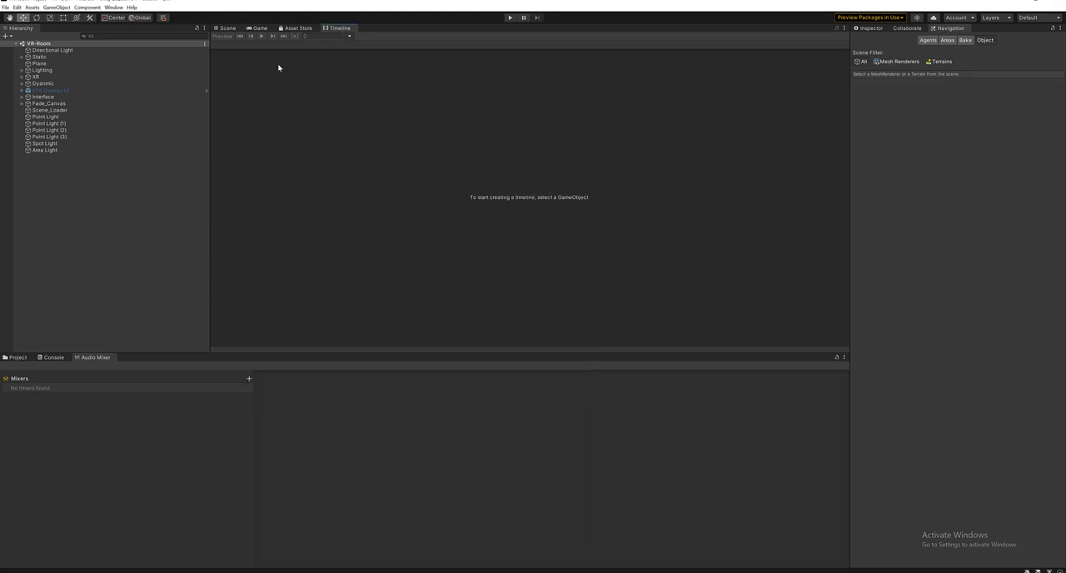
left_click(114, 7)
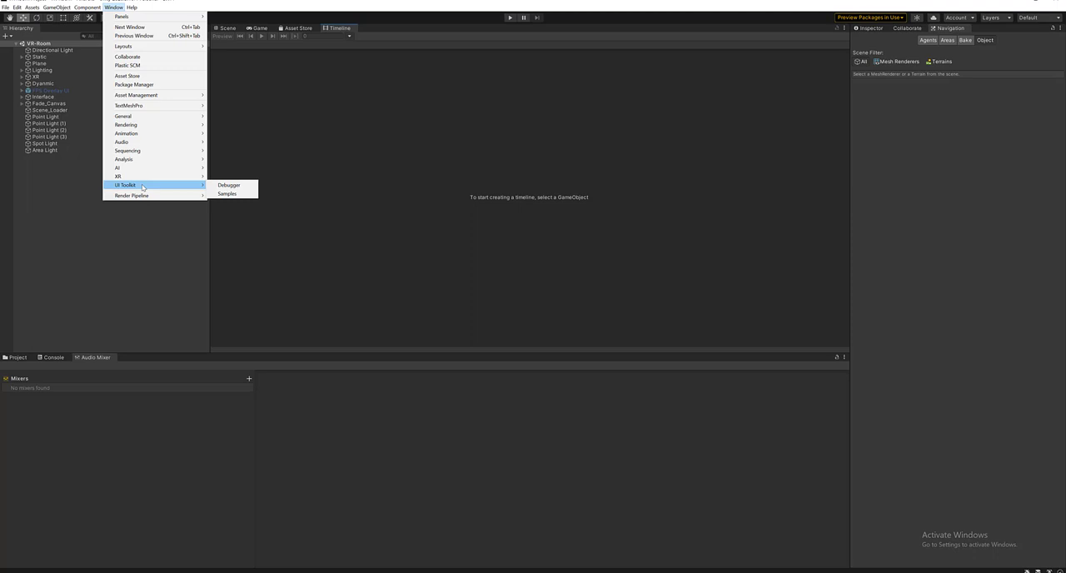
mouse_move(227, 193)
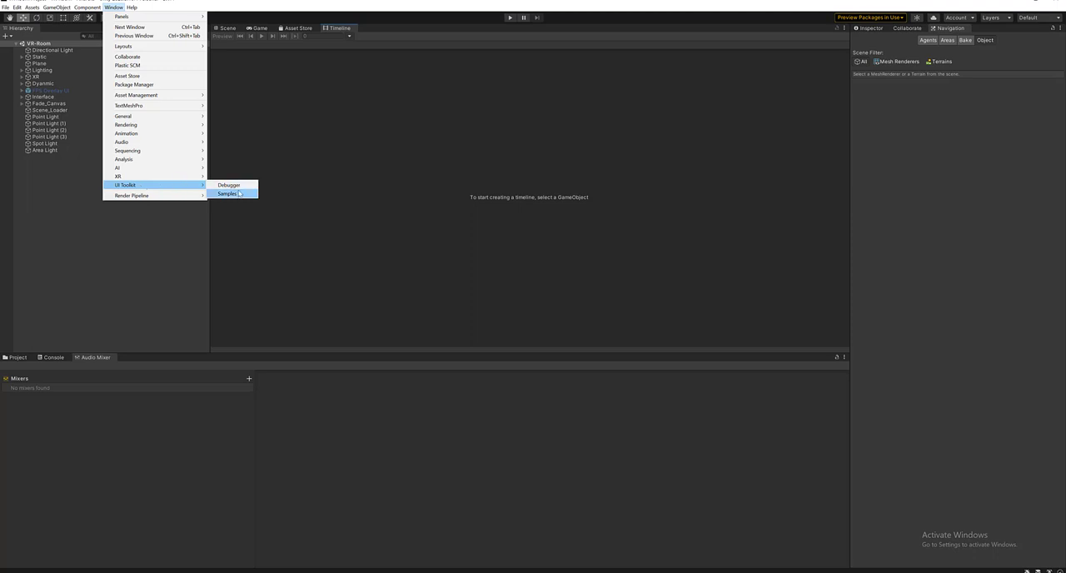
mouse_move(229, 185)
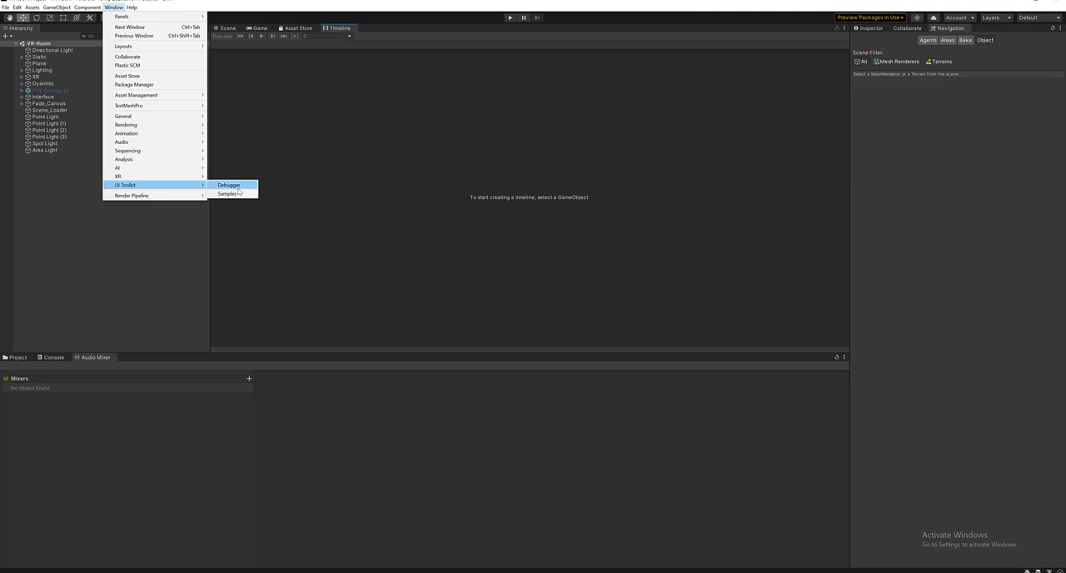
left_click(227, 193)
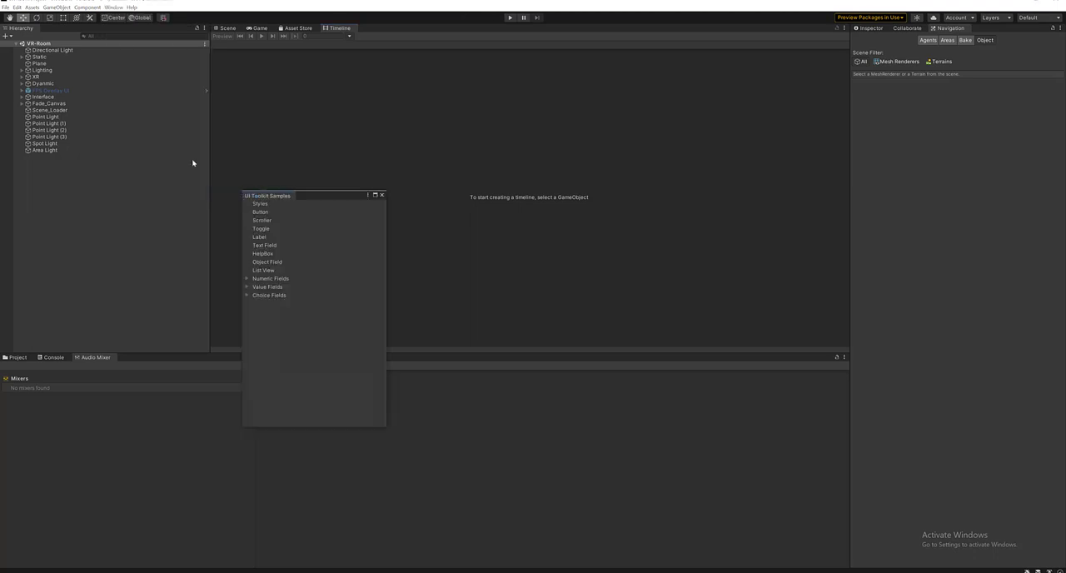
left_click(247, 279)
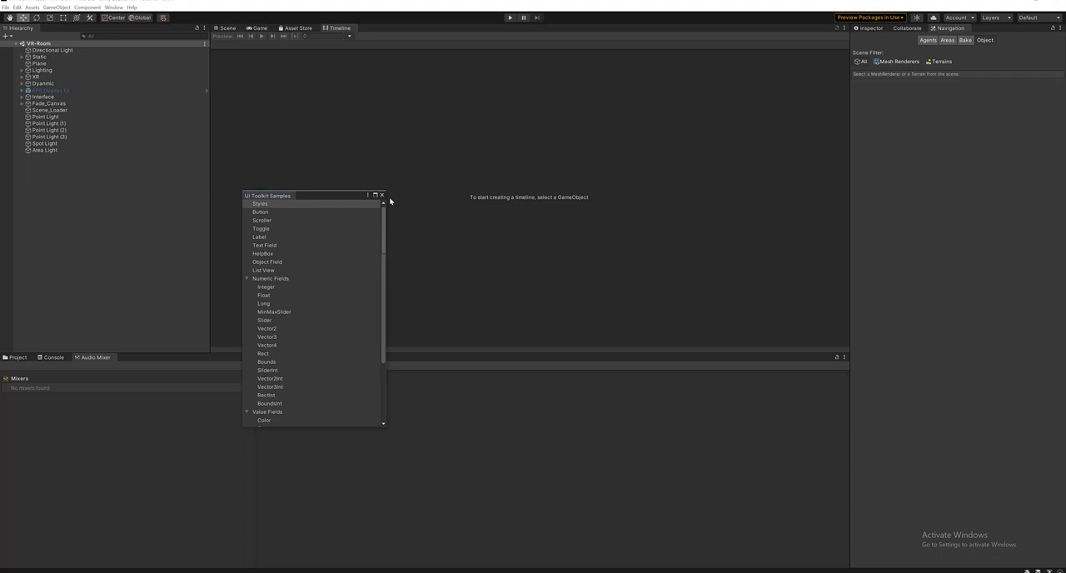
left_click(381, 195)
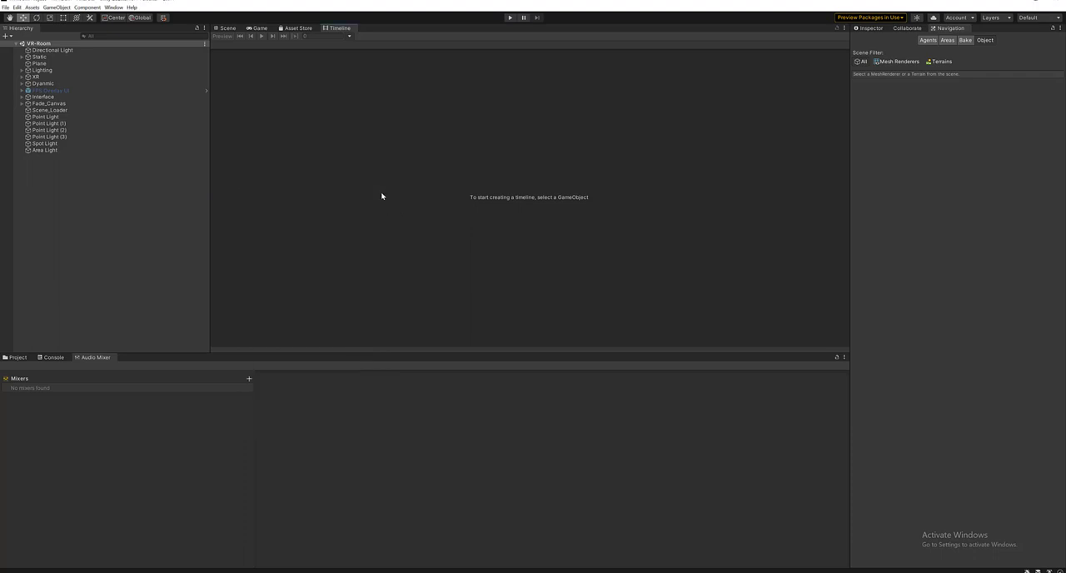
mouse_move(384, 218)
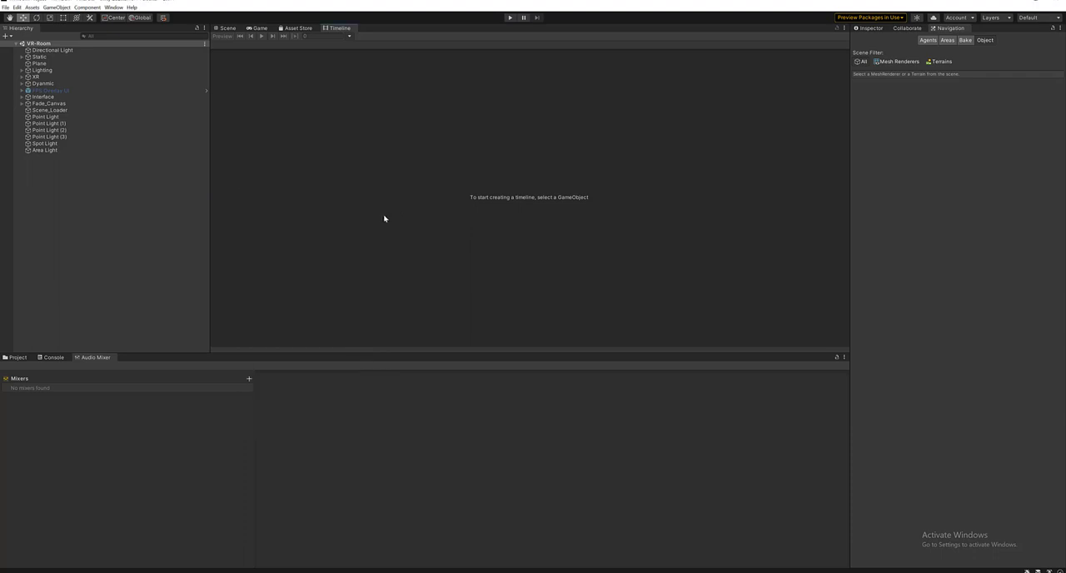